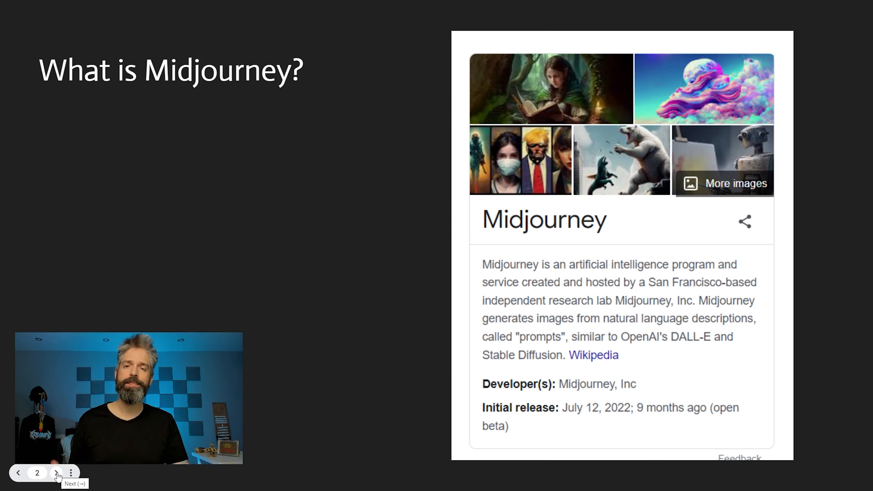
Advance the slideshow past the 'What is Midjourney?' slide.
click(56, 473)
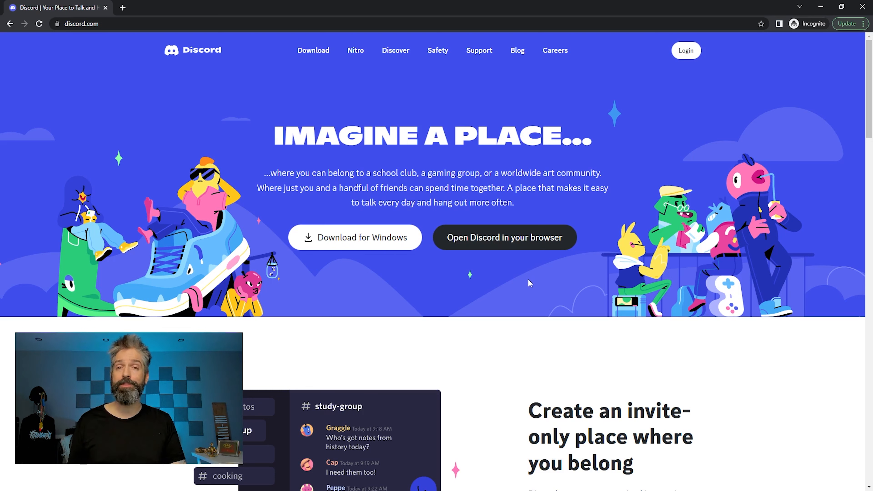
mouse_move(537, 263)
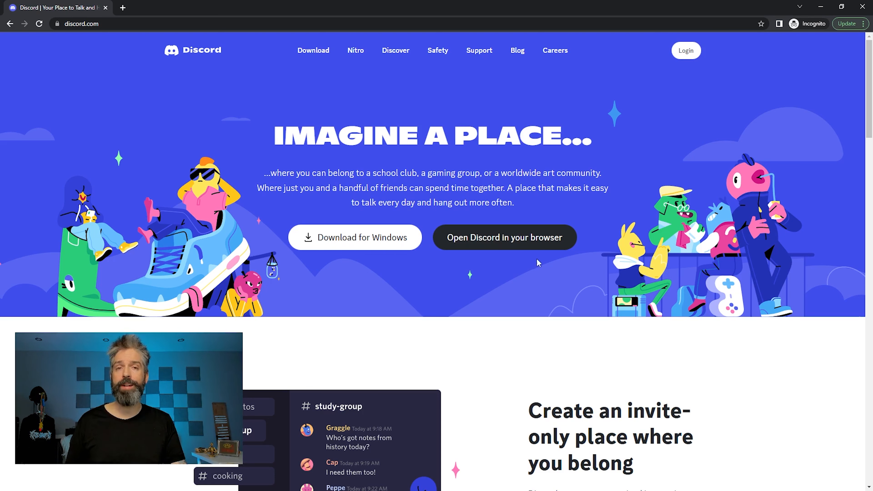
Launch Discord in the browser from the discord.com homepage.
click(504, 237)
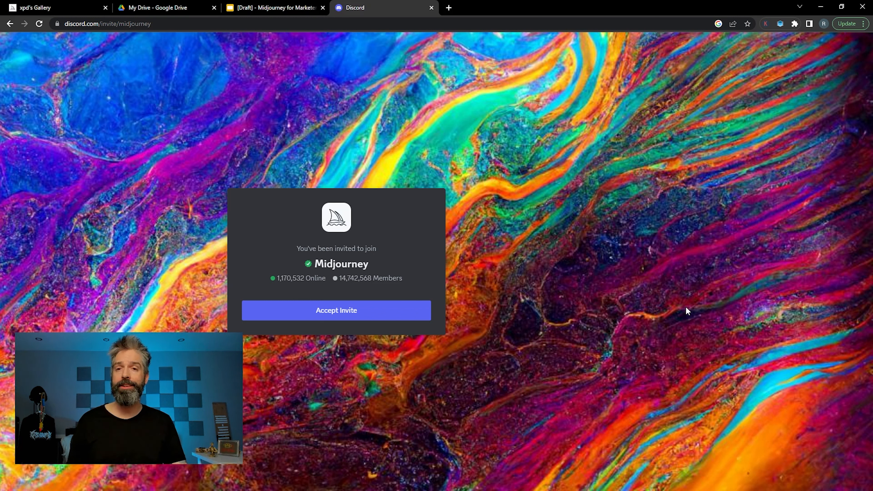
Accept the Midjourney server invite and scroll through its channel list.
click(335, 310)
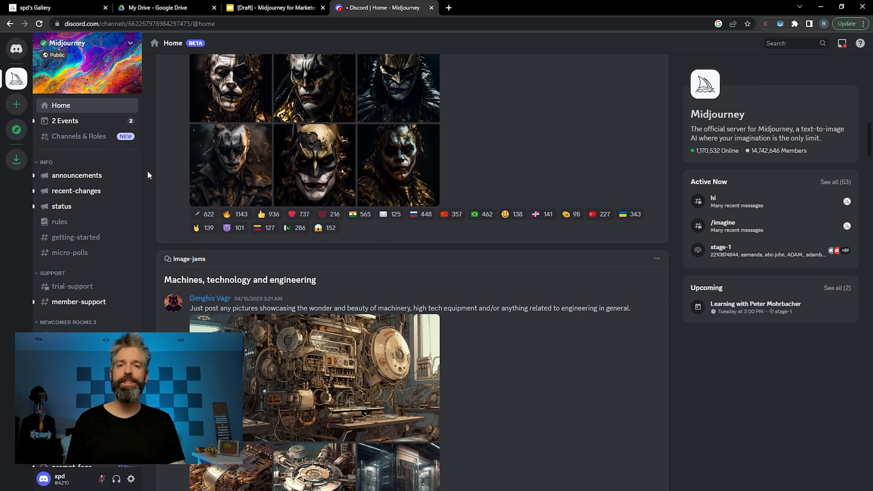
scroll(down, 3)
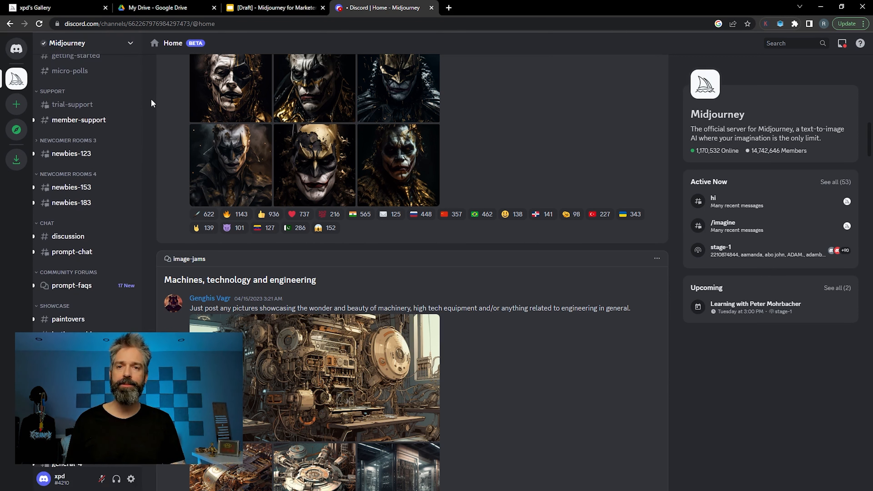
scroll(down, 3)
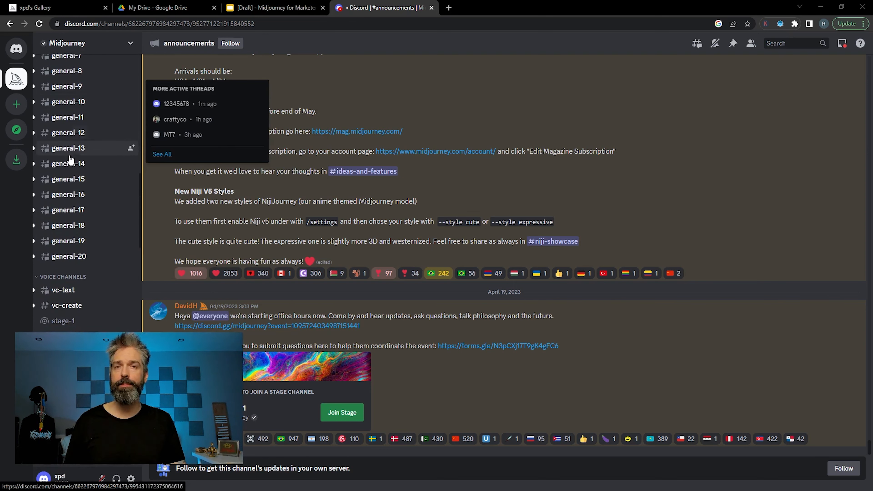
Browse general-18, general-16 and general-15, then settle on the general-19 channel.
click(68, 225)
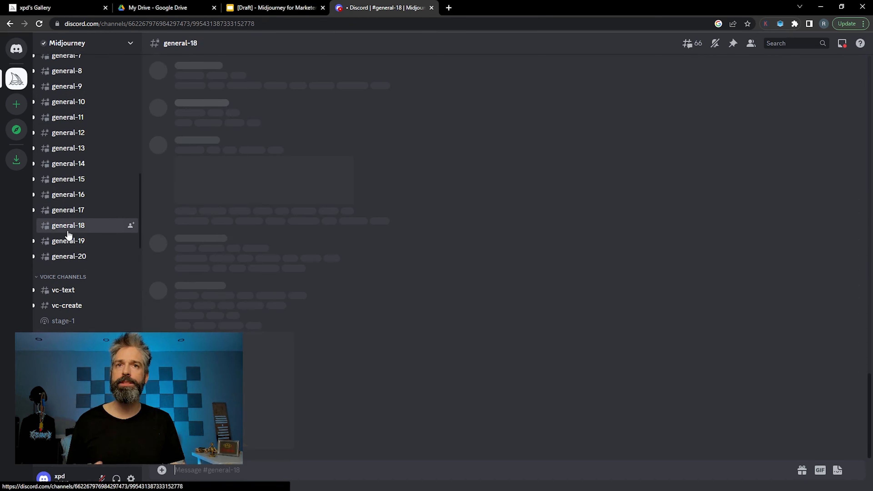
click(68, 194)
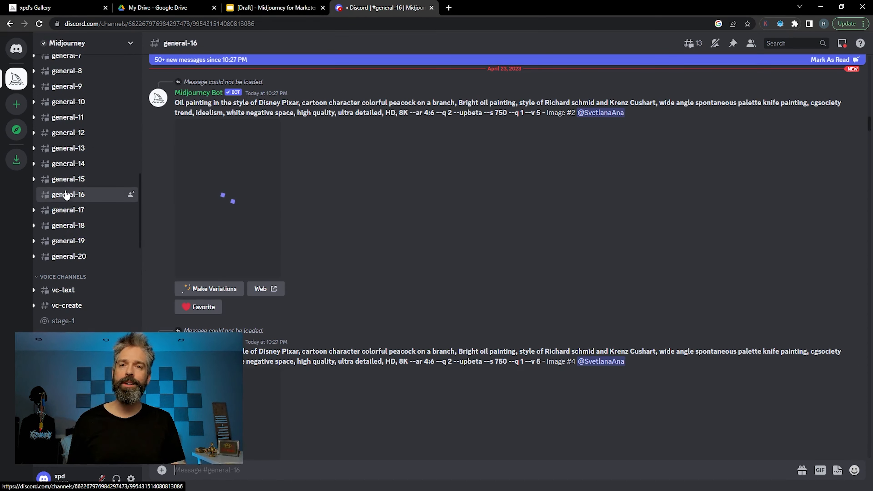
click(68, 179)
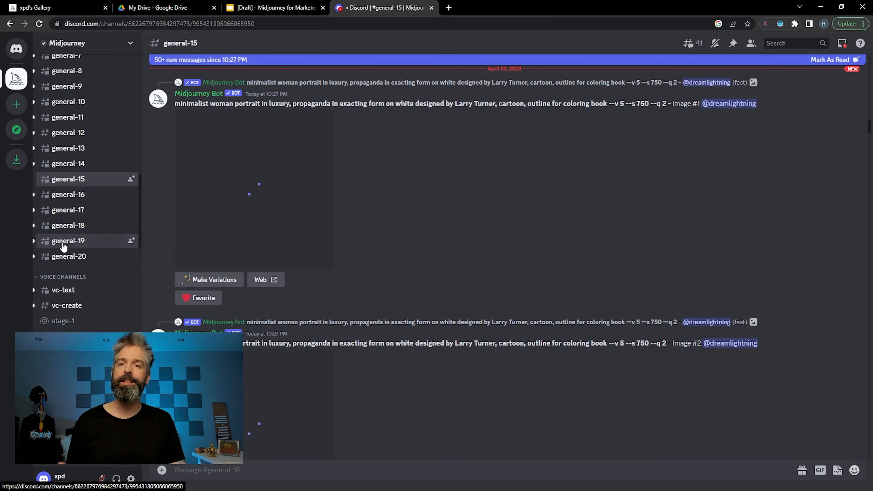
click(67, 241)
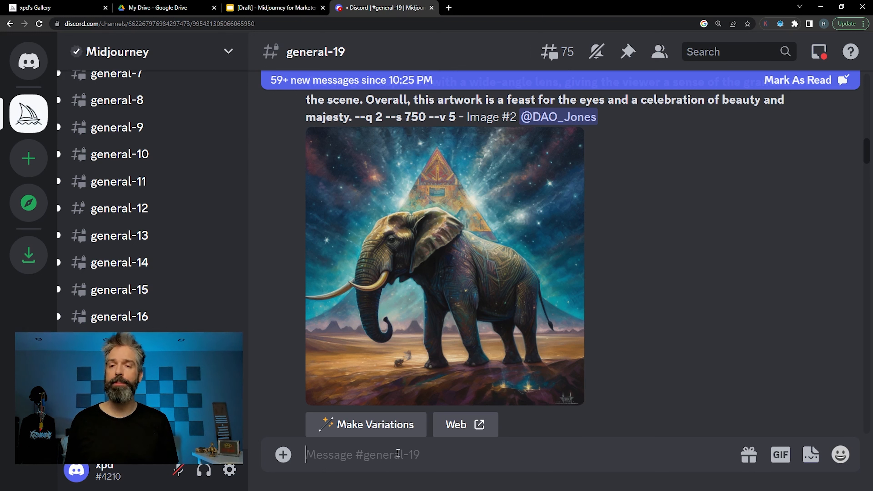
Submit an /imagine prompt for a gluestick with a face in general-19.
text(/)
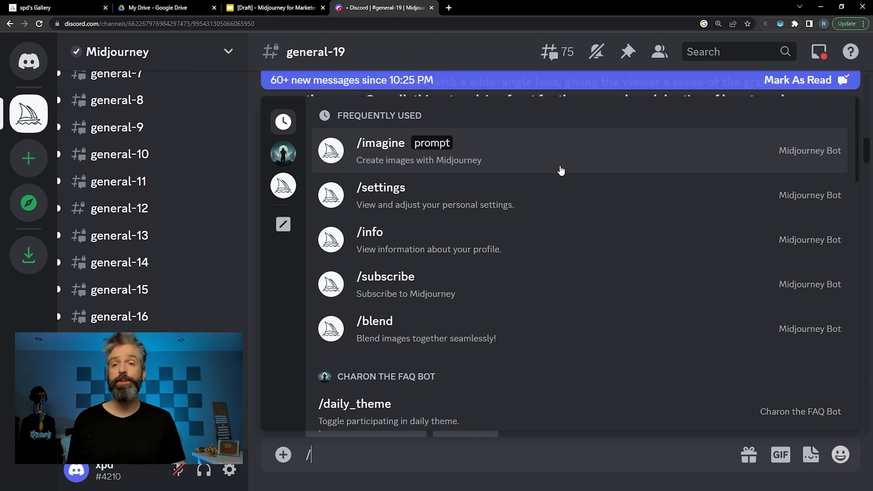
mouse_move(548, 206)
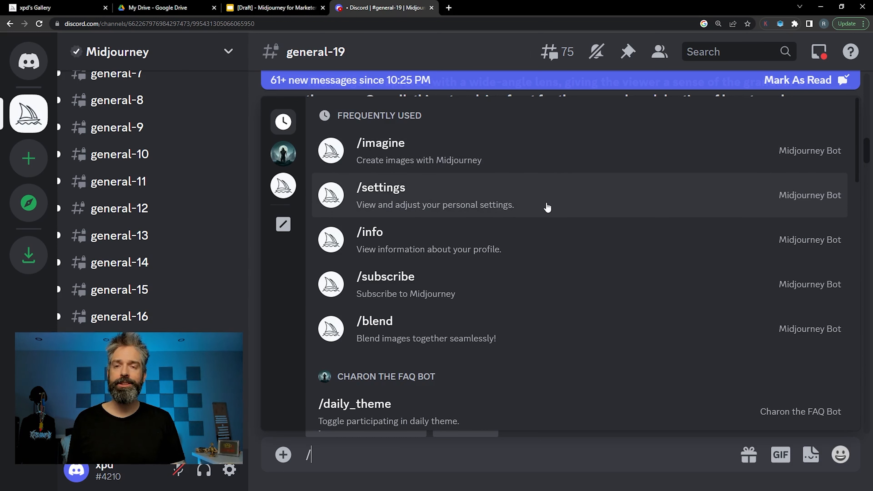
mouse_move(543, 253)
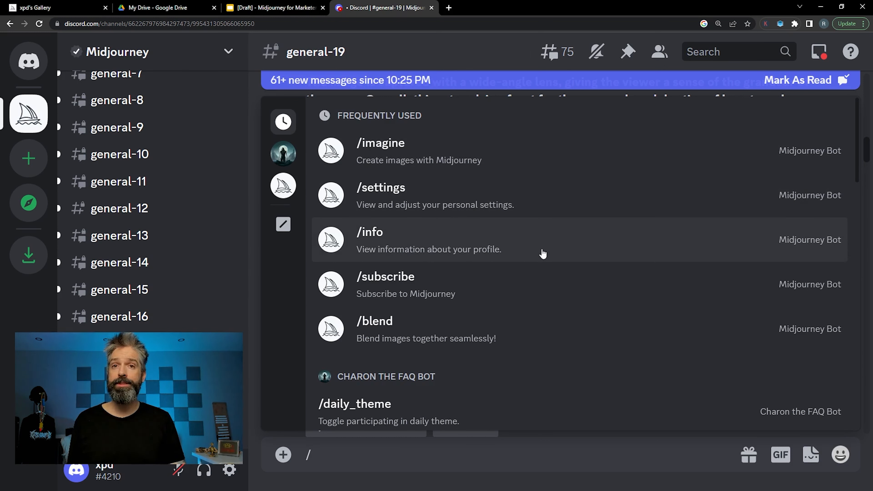
mouse_move(540, 253)
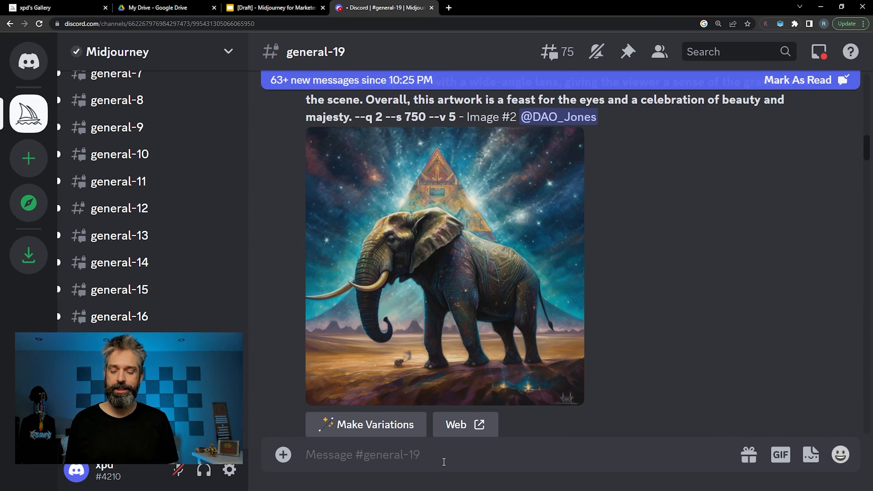
text(a gluestick with a face)
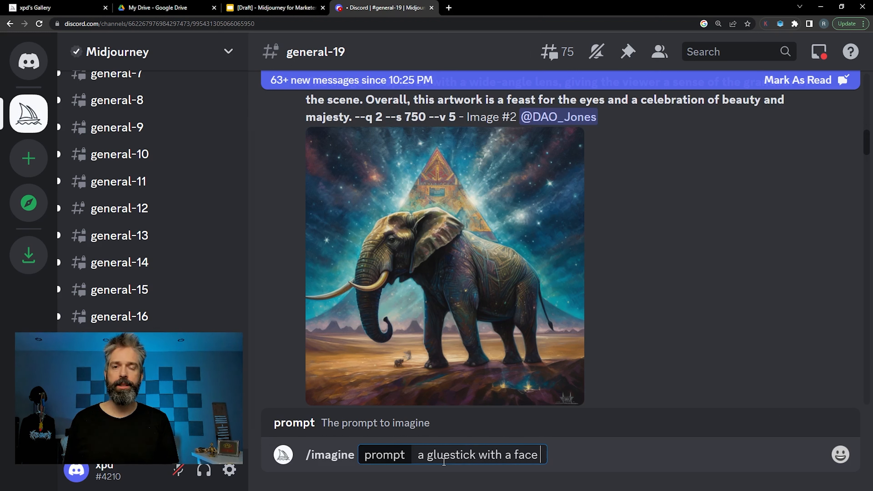
text(chatting on)
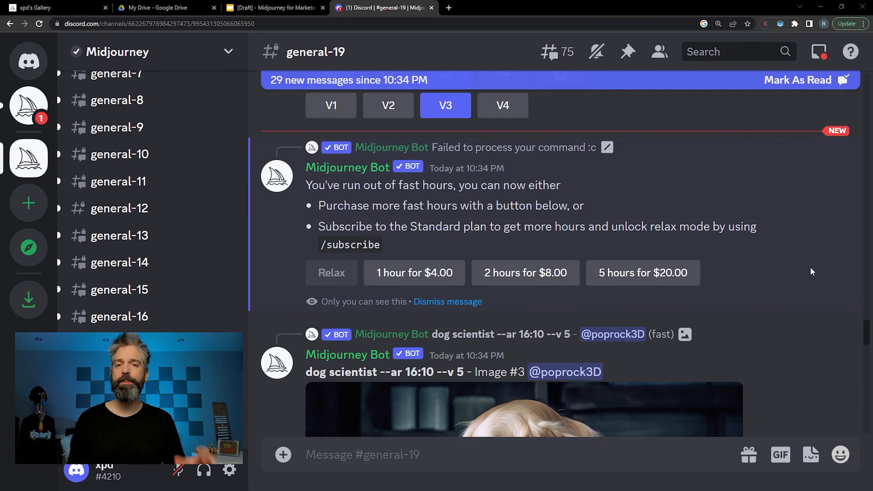
mouse_move(773, 240)
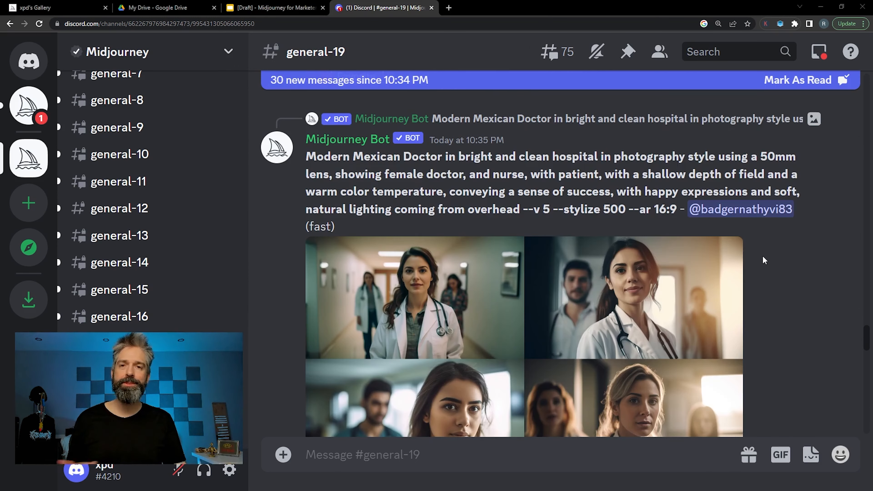
scroll(down, 3)
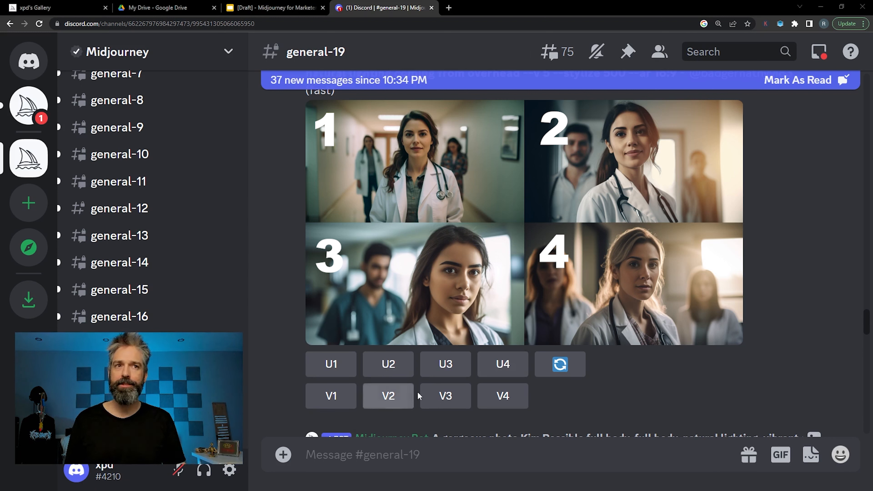
mouse_move(453, 268)
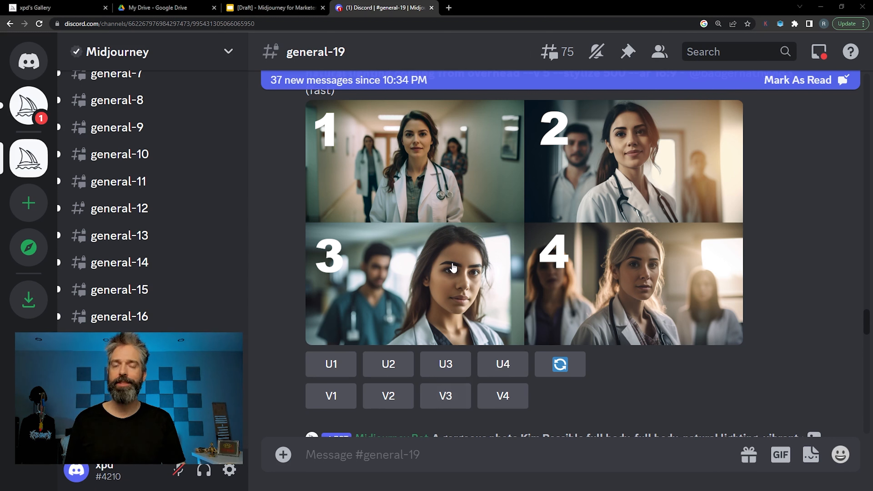
mouse_move(449, 181)
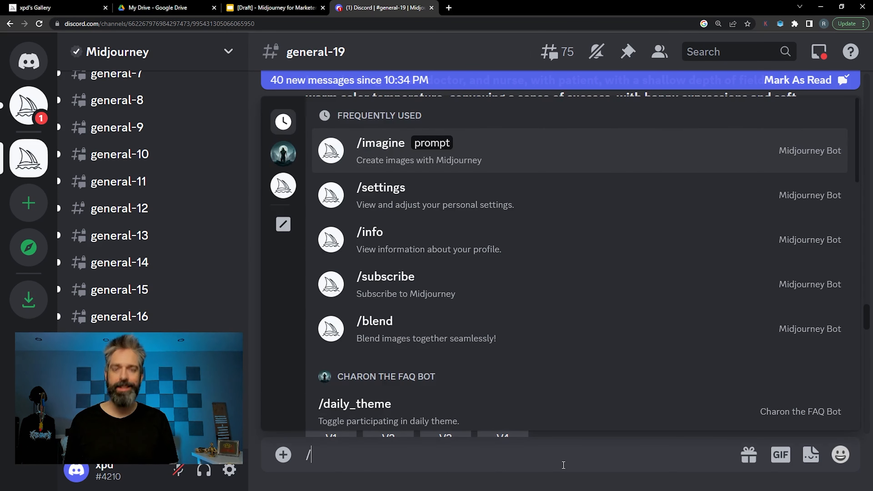
Run /subscribe and follow the bot's personal link out to the Midjourney site.
text(subscribe)
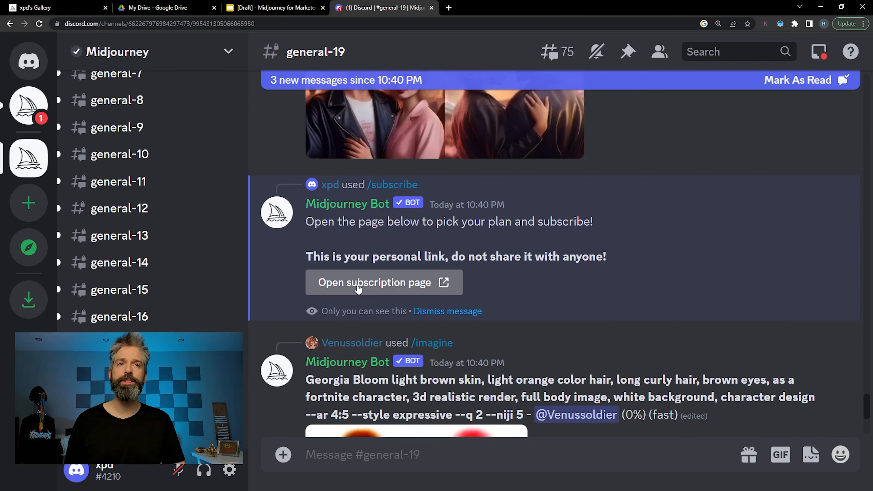
click(383, 282)
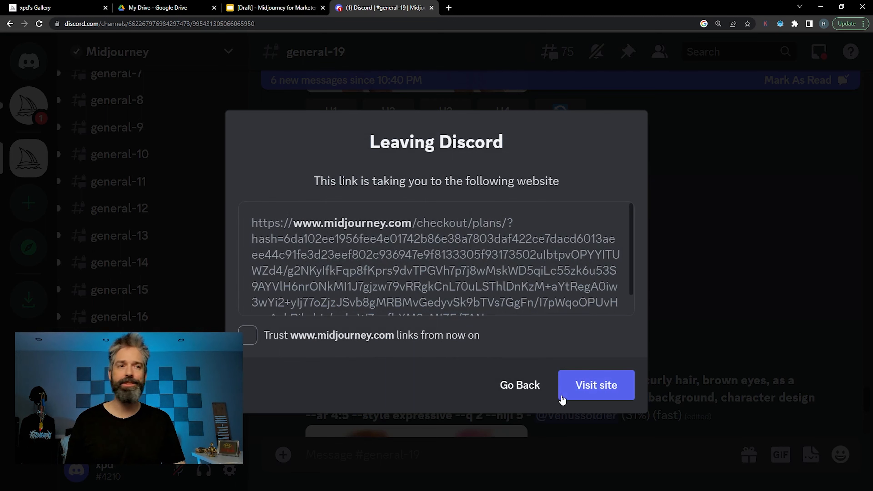
click(596, 385)
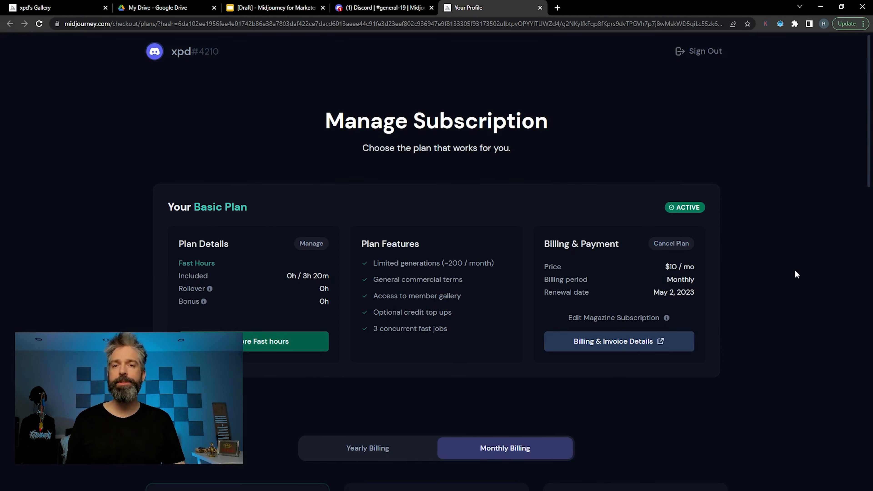
Compare Basic, Standard and Pro plan prices under yearly and then monthly billing.
click(367, 449)
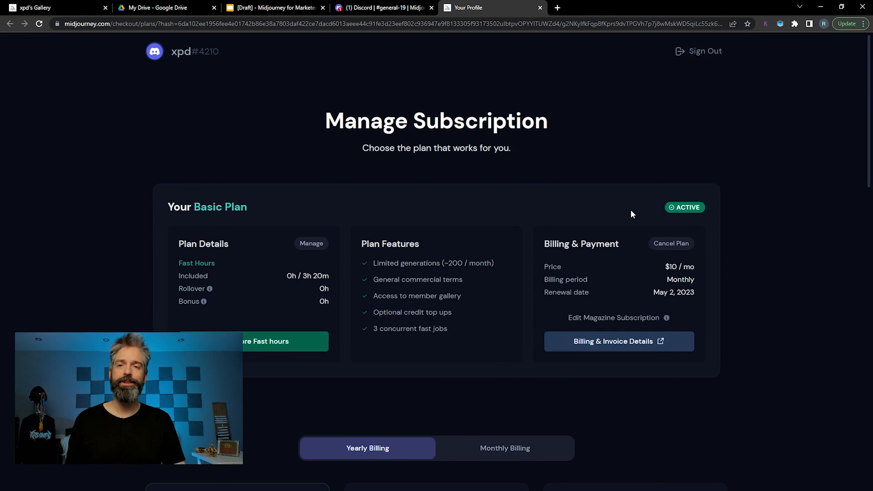
scroll(down, 3)
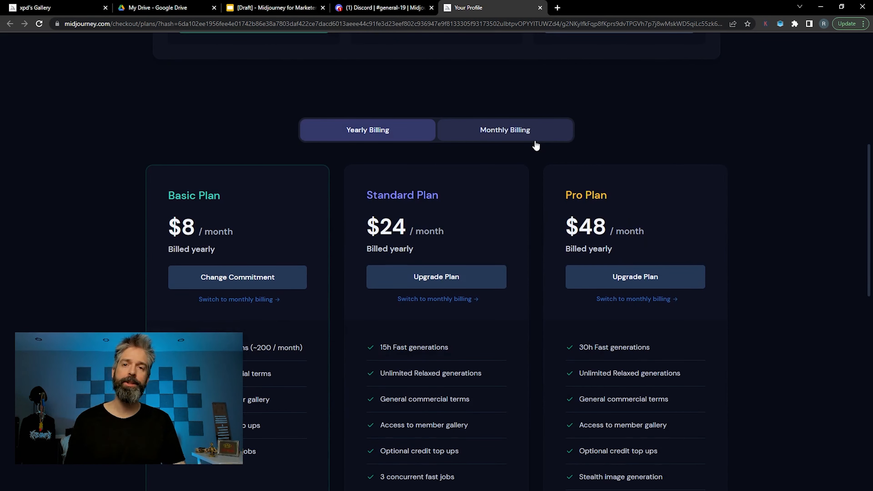
click(504, 129)
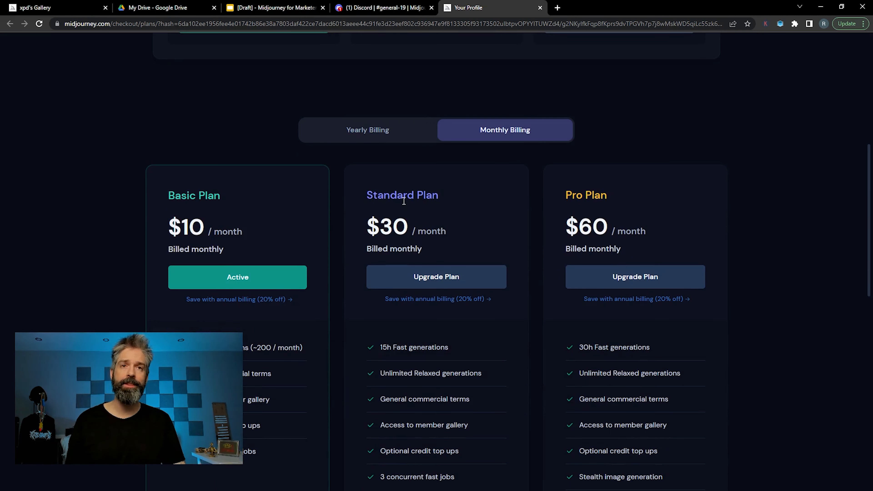
scroll(down, 3)
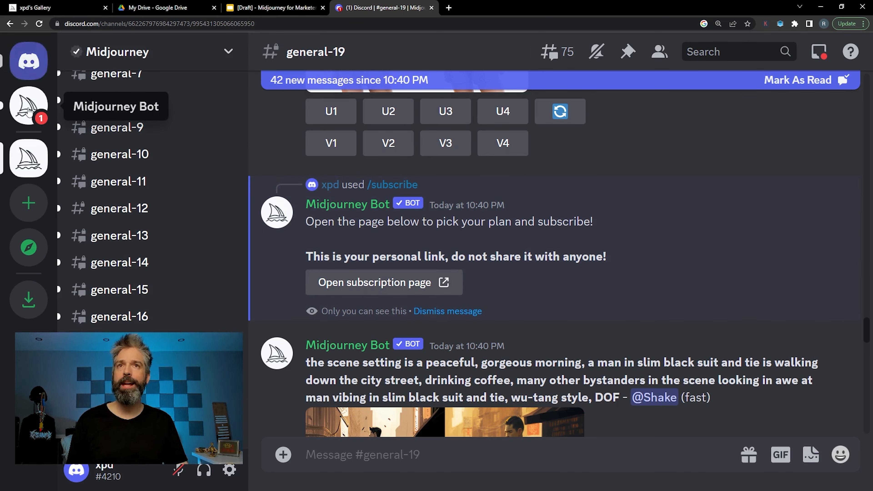
Switch to the direct message conversation with the Midjourney Bot.
click(27, 106)
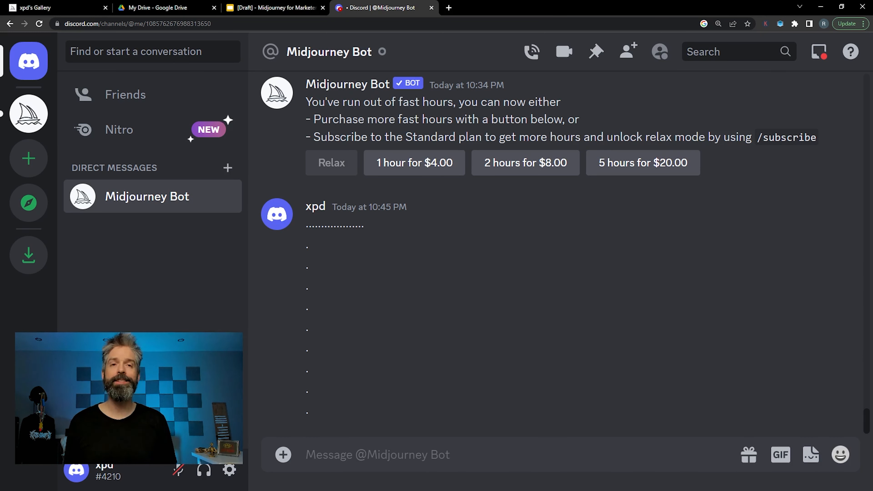
Send /imagine 'a long hair exotic cat dressed like sherlock holmes' to the bot.
text(/im)
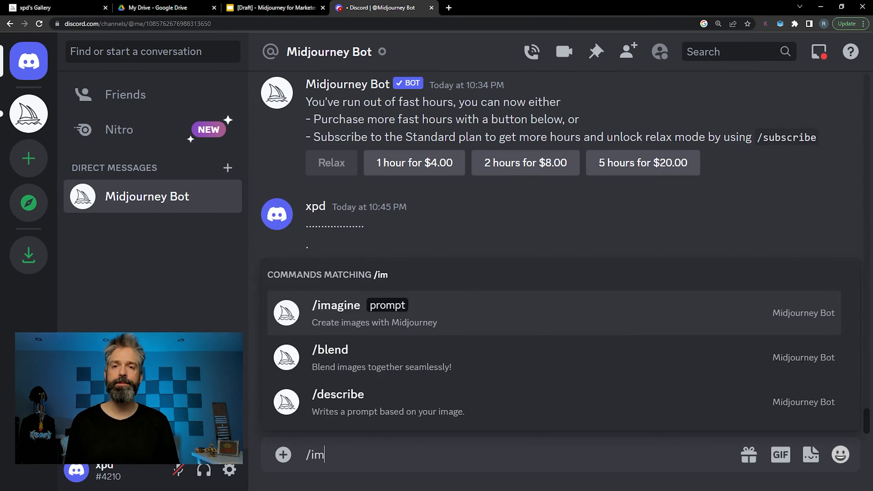
click(336, 305)
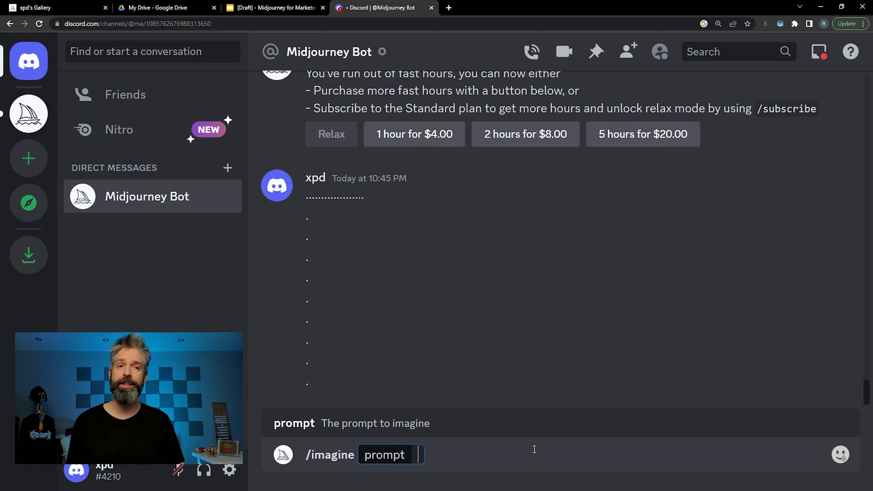
text(a long hair exotic cat dressed like sherlock holmes)
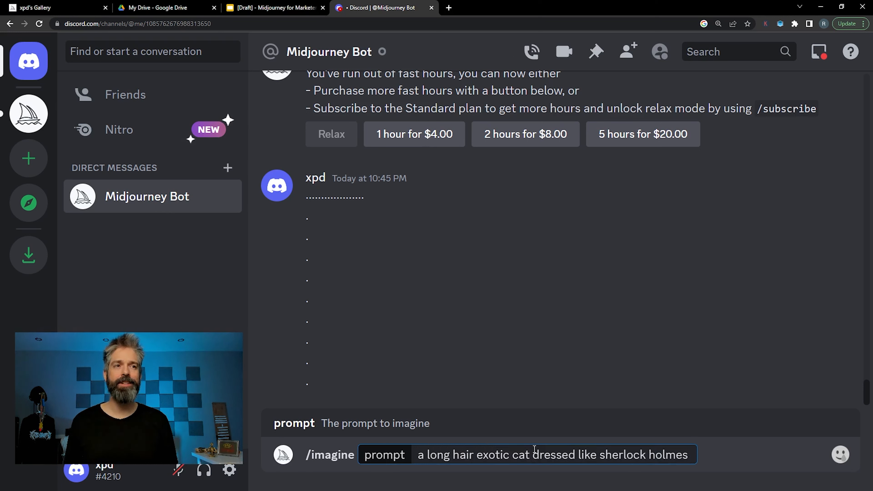
key(Enter)
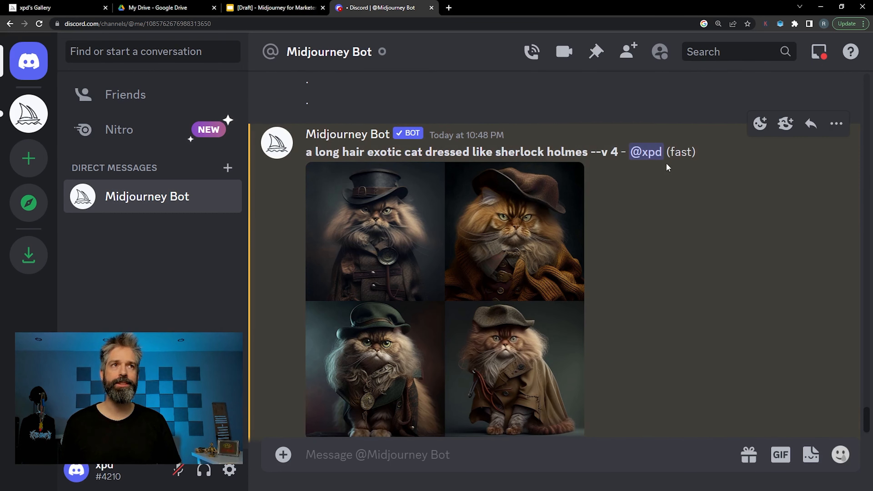
Review the four Sherlock cat images and request variations of the third (V3).
scroll(down, 3)
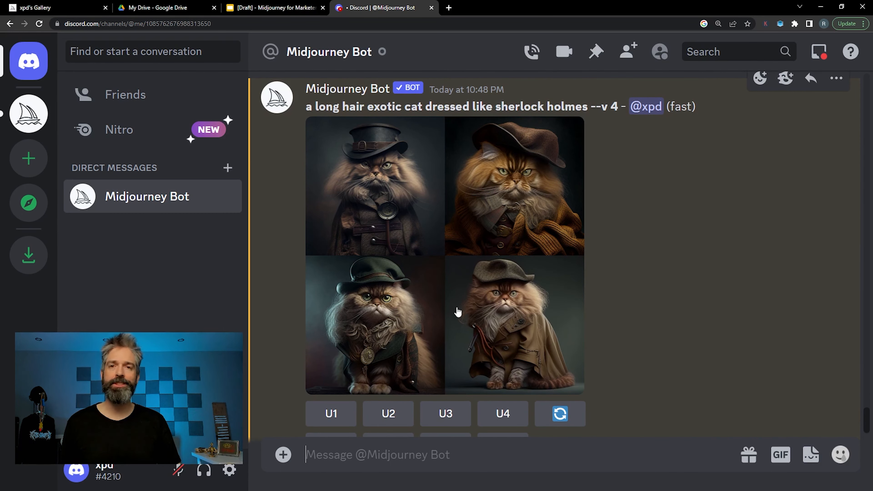
mouse_move(735, 277)
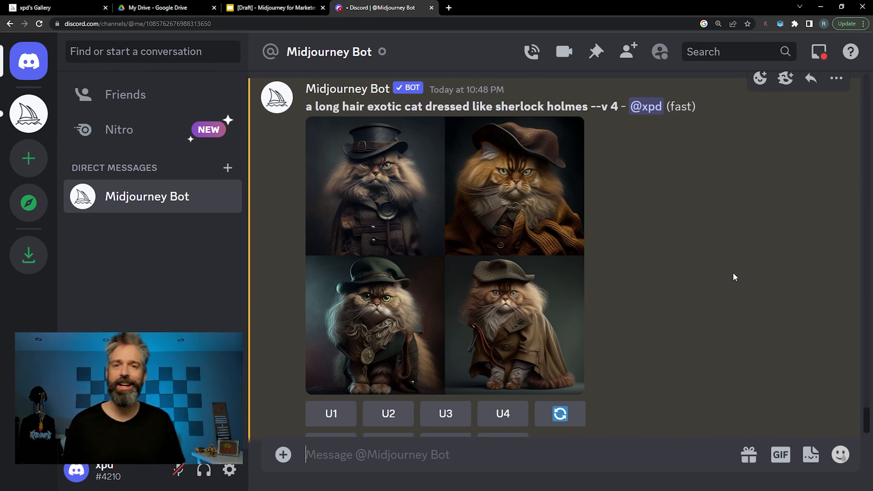
scroll(down, 3)
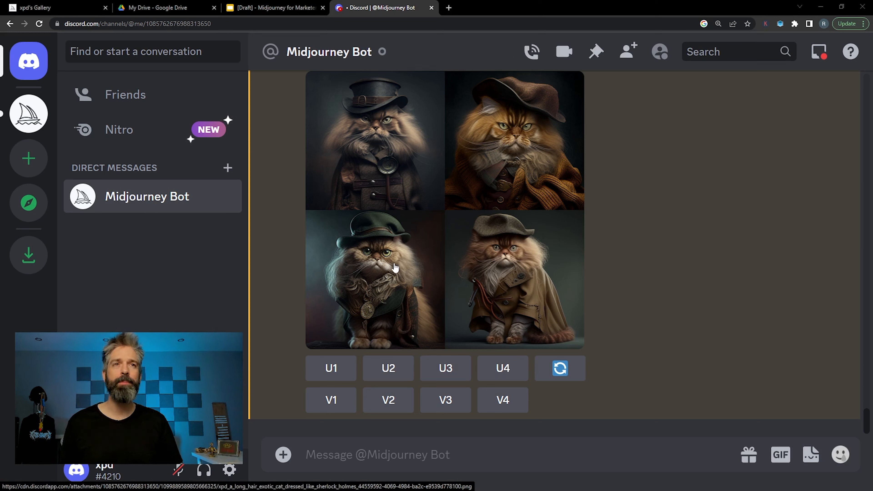
mouse_move(391, 244)
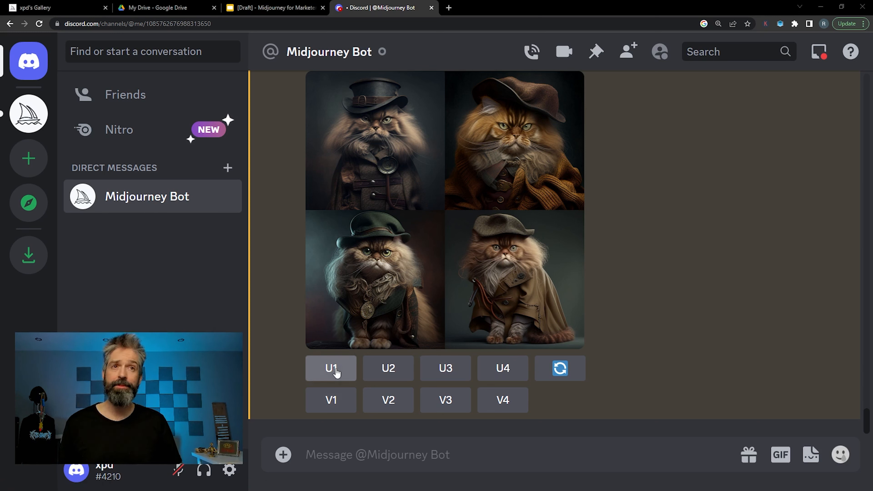
mouse_move(503, 368)
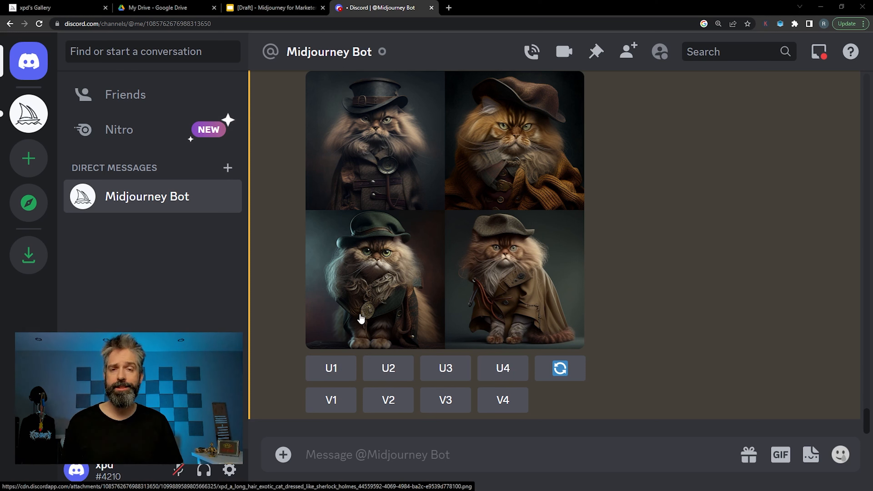
mouse_move(404, 389)
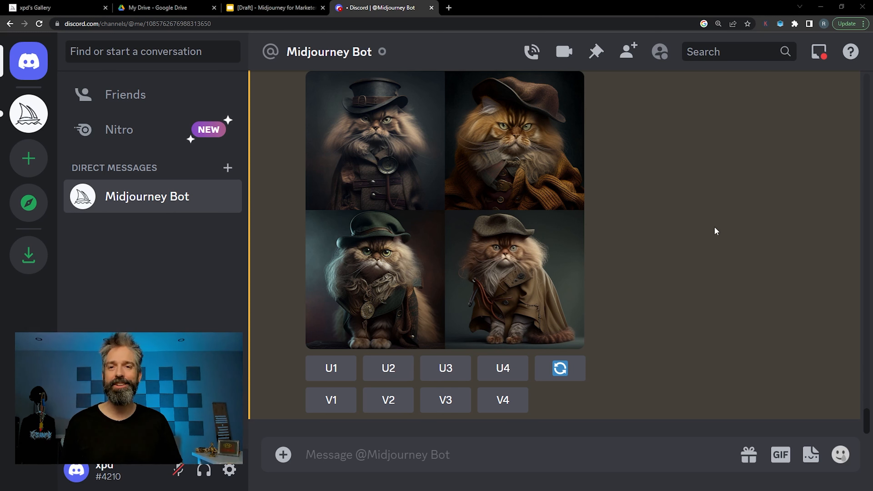
mouse_move(376, 259)
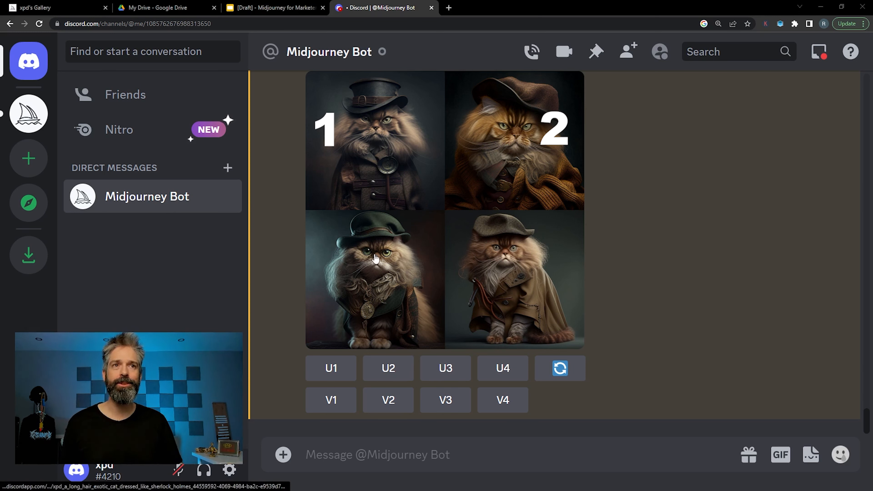
click(446, 400)
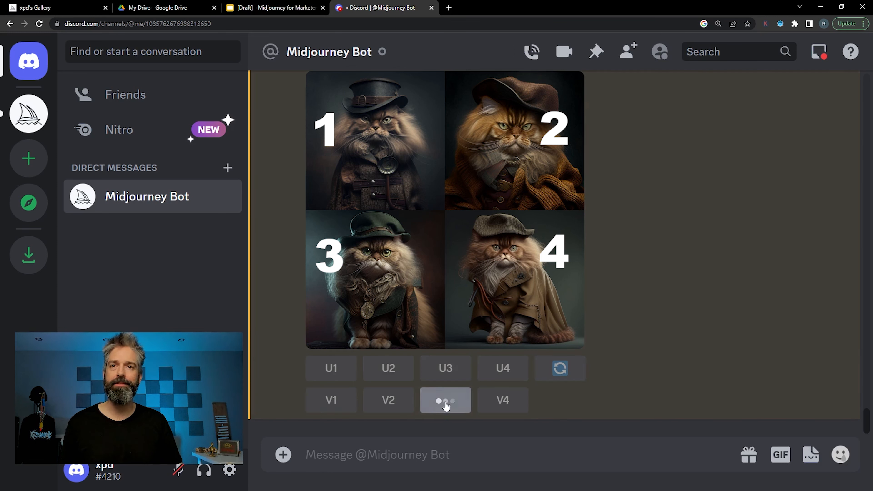
Scroll to the finished third-cat variation grid and view it at full size.
click(445, 400)
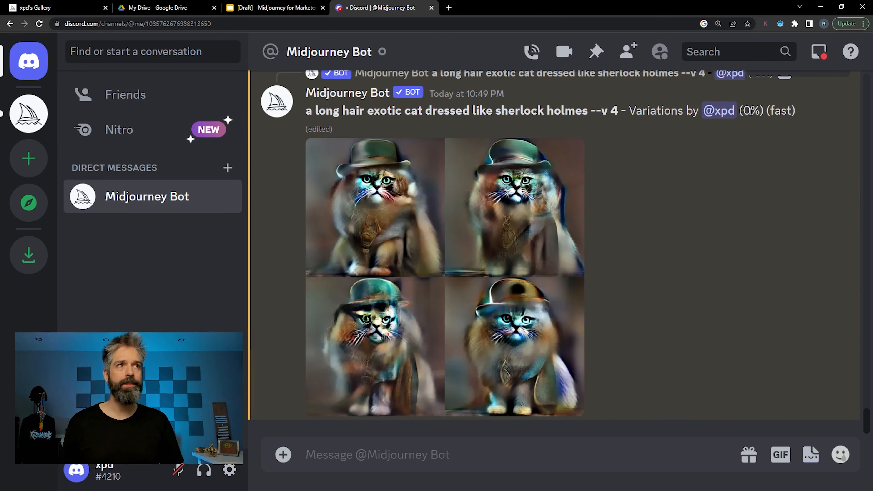
mouse_move(476, 352)
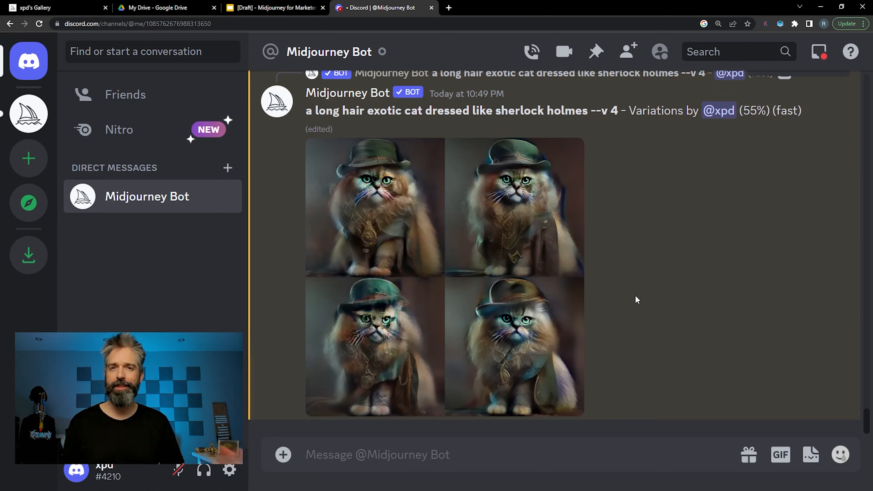
scroll(down, 3)
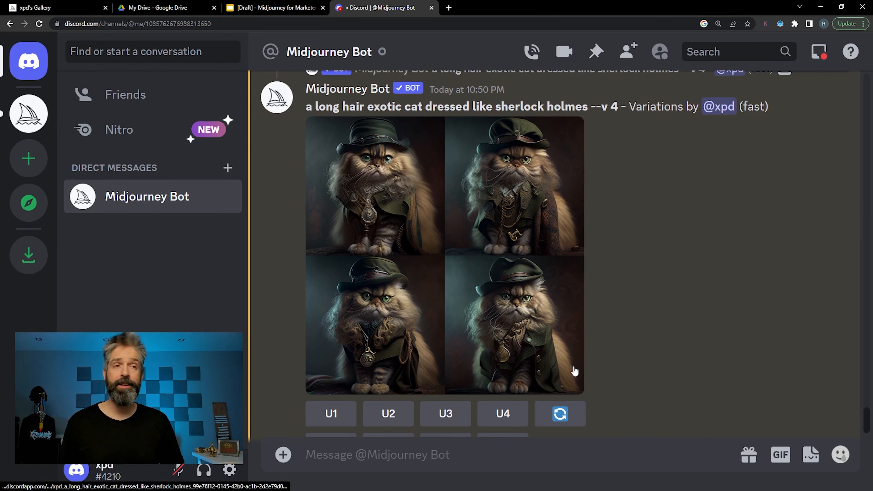
mouse_move(476, 293)
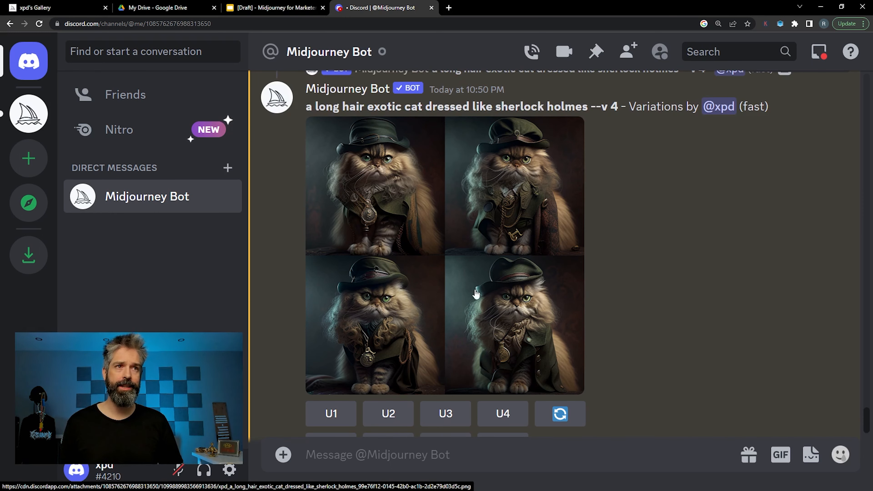
mouse_move(346, 259)
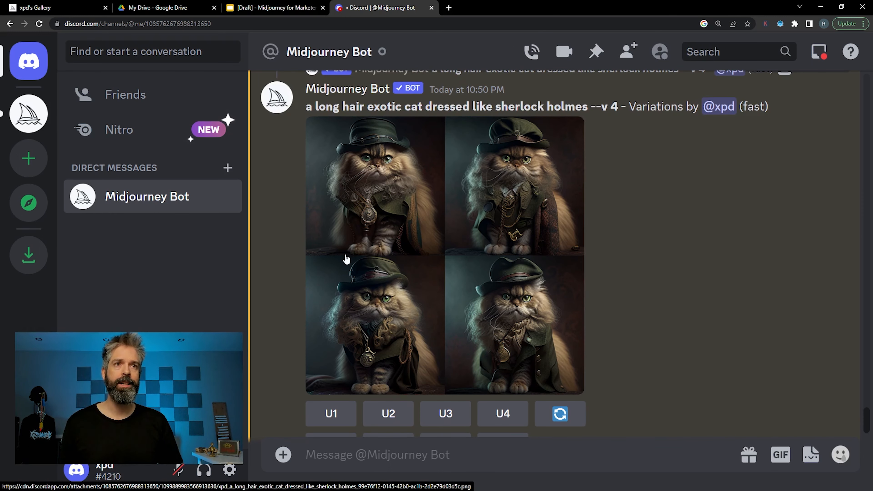
mouse_move(504, 393)
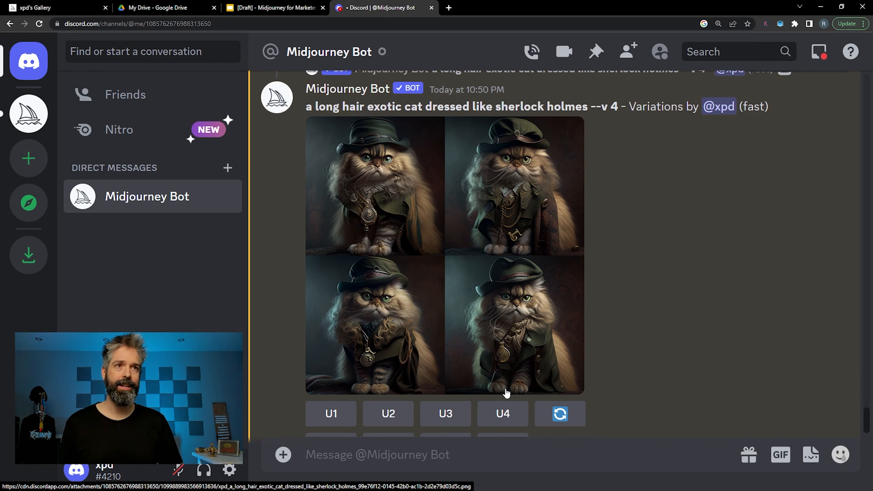
scroll(down, 3)
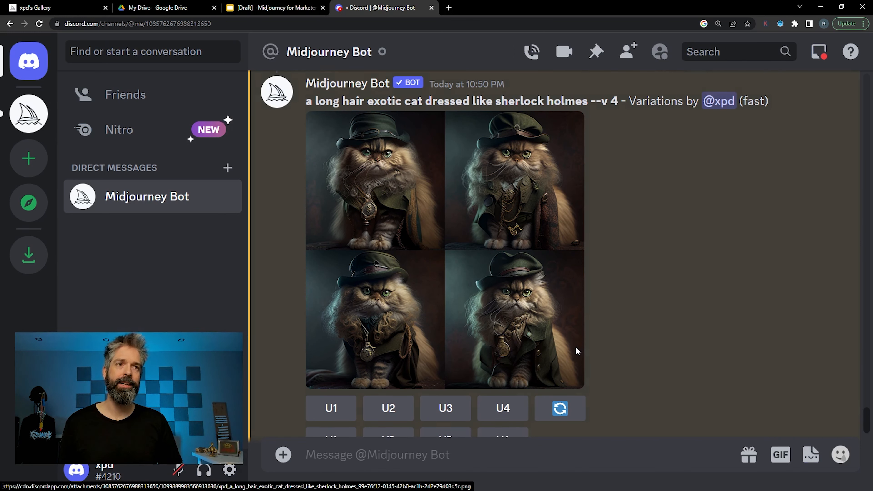
click(444, 251)
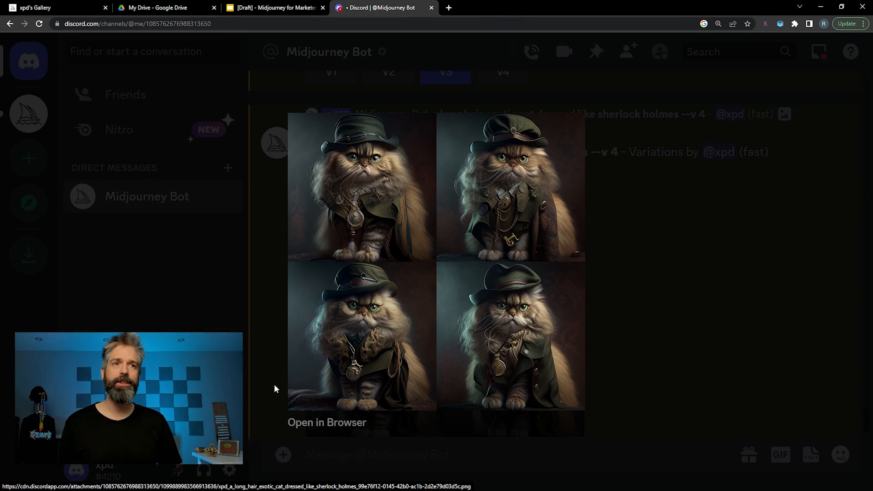
Close the enlarged preview and upscale the fourth cat variation with U4.
click(327, 422)
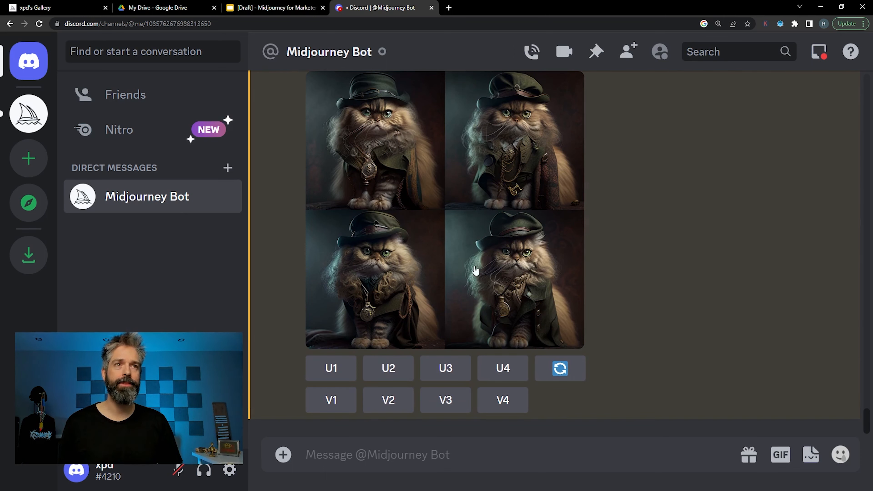
click(501, 367)
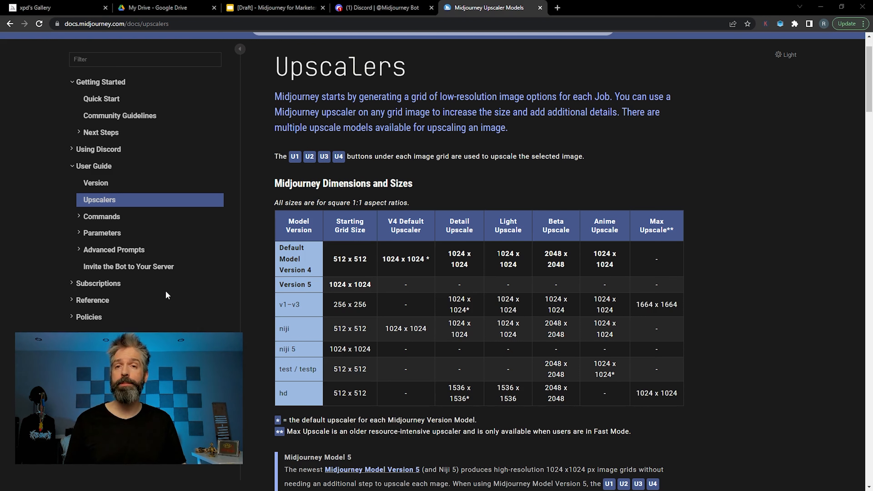
Skim the Upscalers size table in the docs, then return to the Discord conversation.
scroll(down, 3)
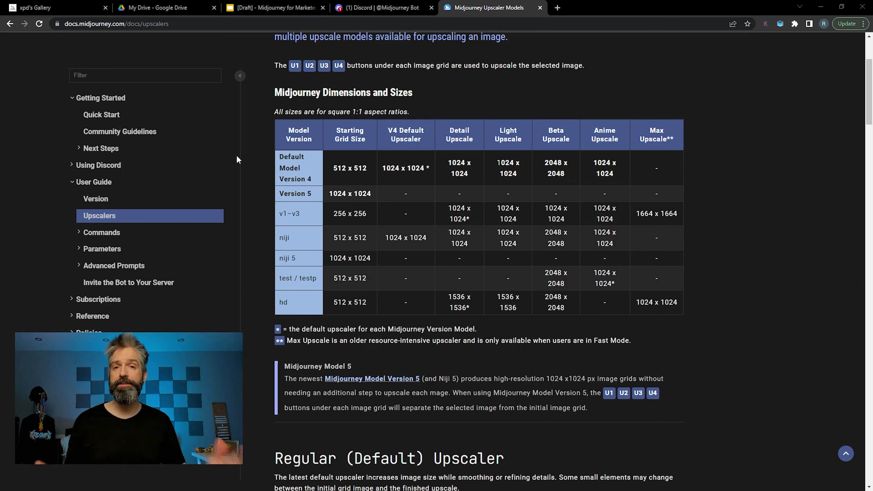
click(383, 7)
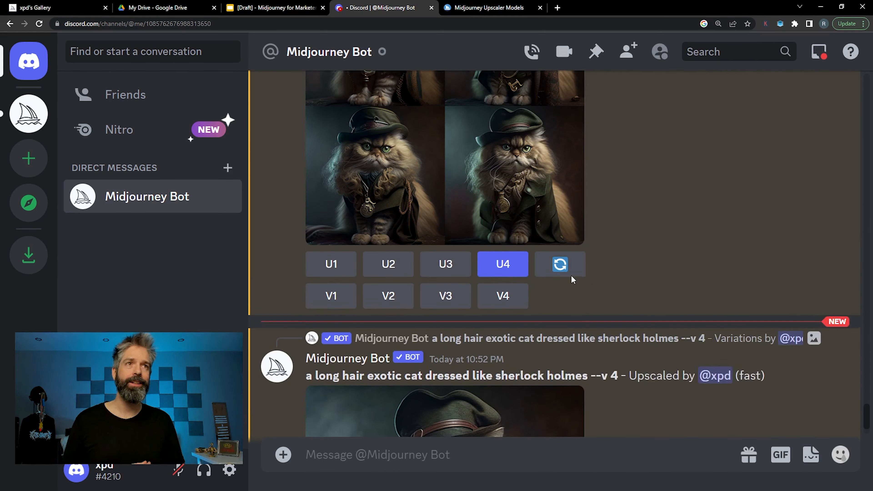
Scroll to the upscaled Sherlock cat and mark it as a favorite.
scroll(down, 3)
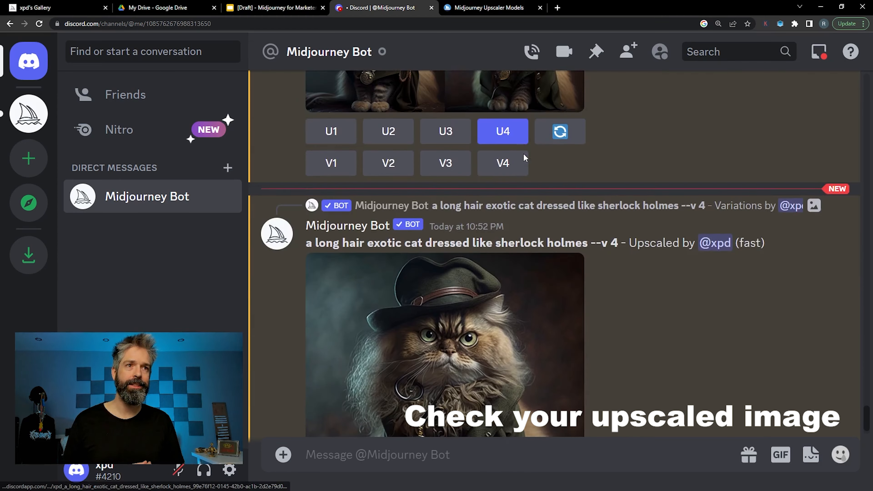
scroll(down, 3)
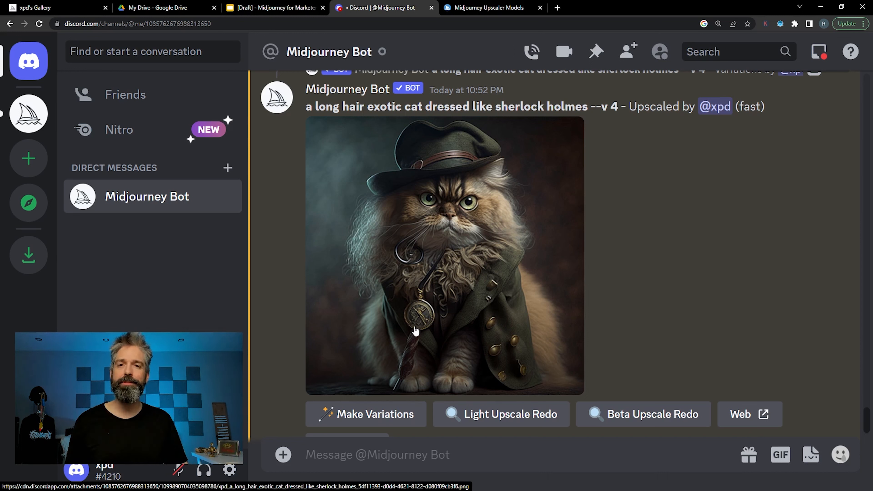
mouse_move(384, 332)
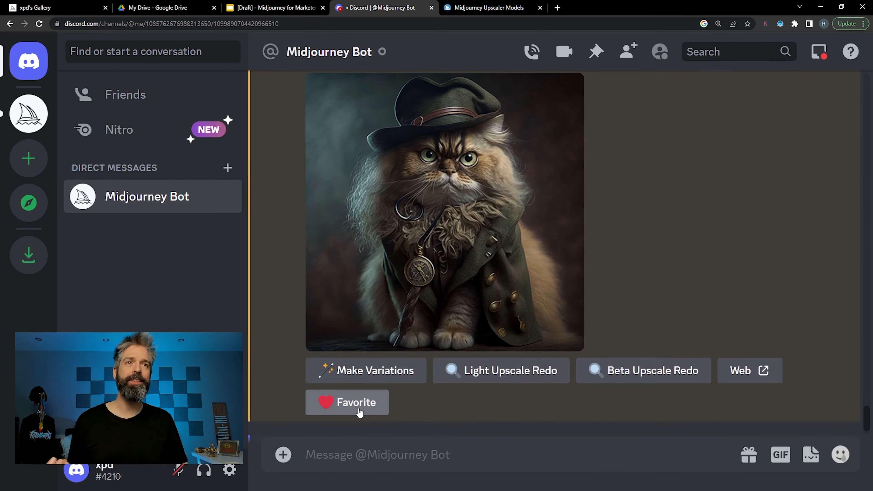
click(347, 402)
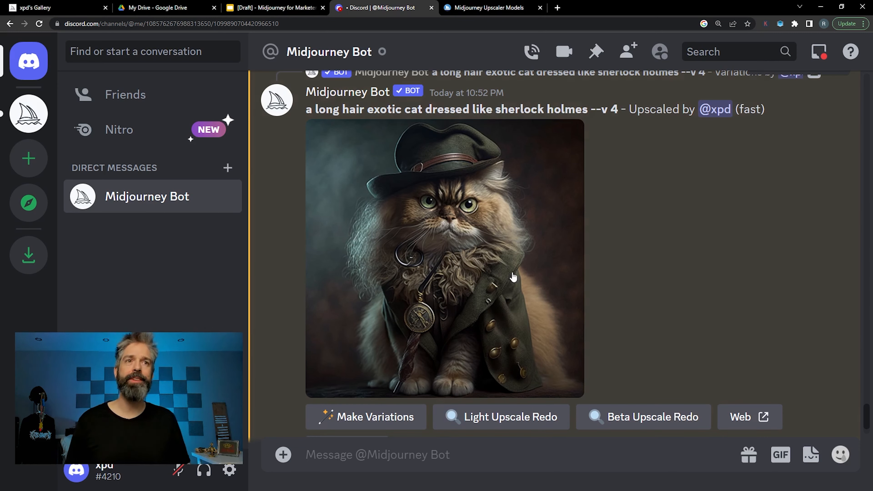
scroll(down, 3)
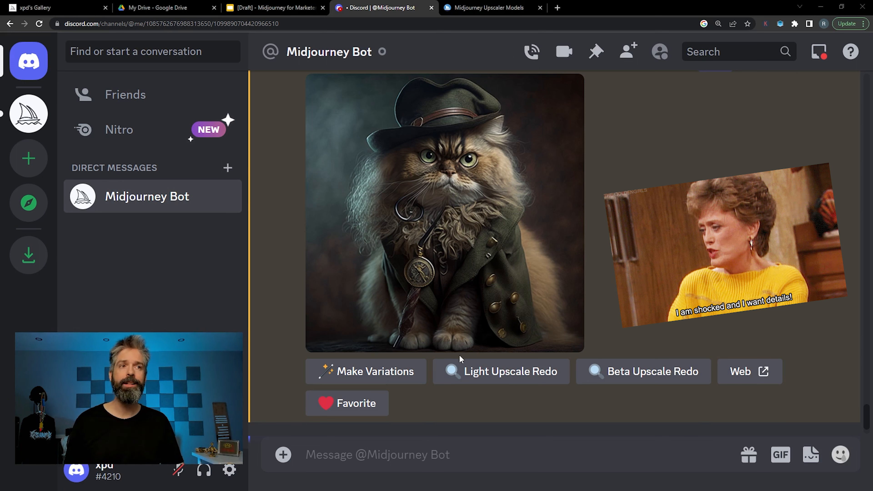
mouse_move(640, 388)
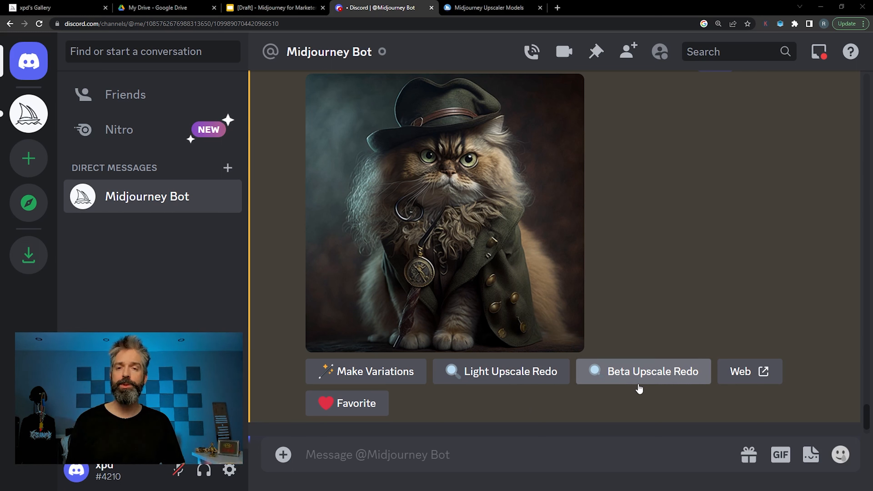
mouse_move(366, 371)
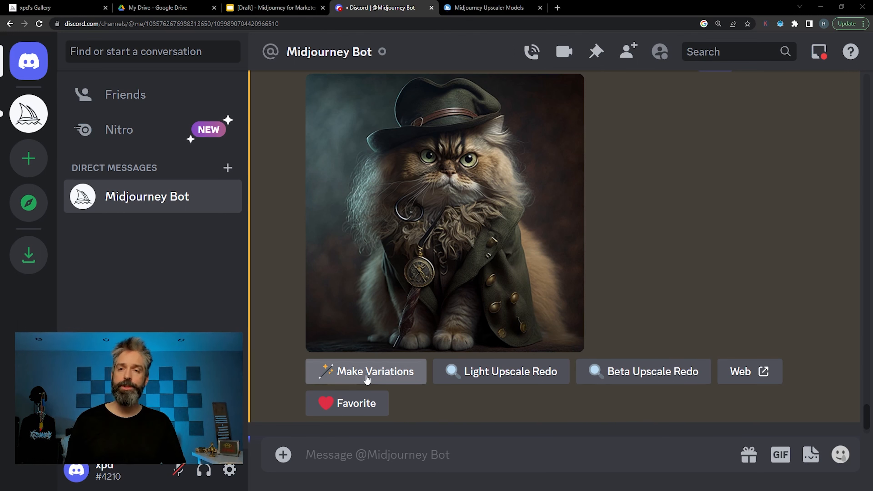
Generate variations of the upscaled cat and scroll down to the new results.
click(365, 371)
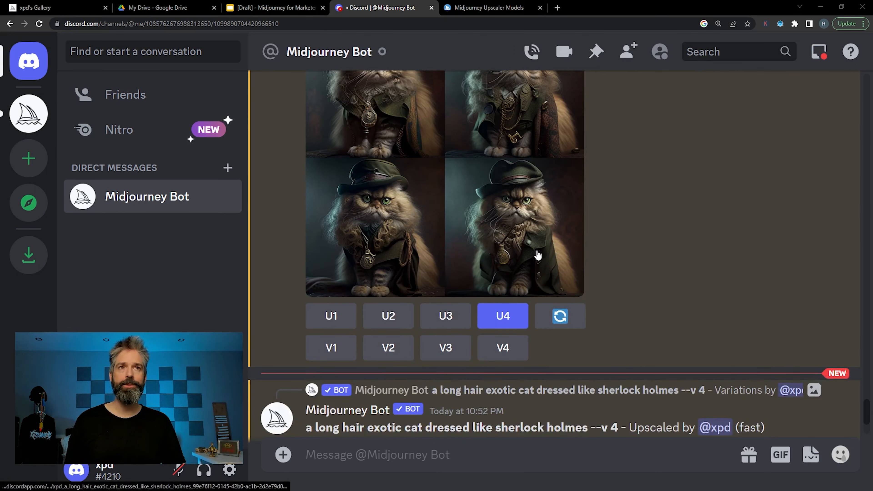
scroll(down, 3)
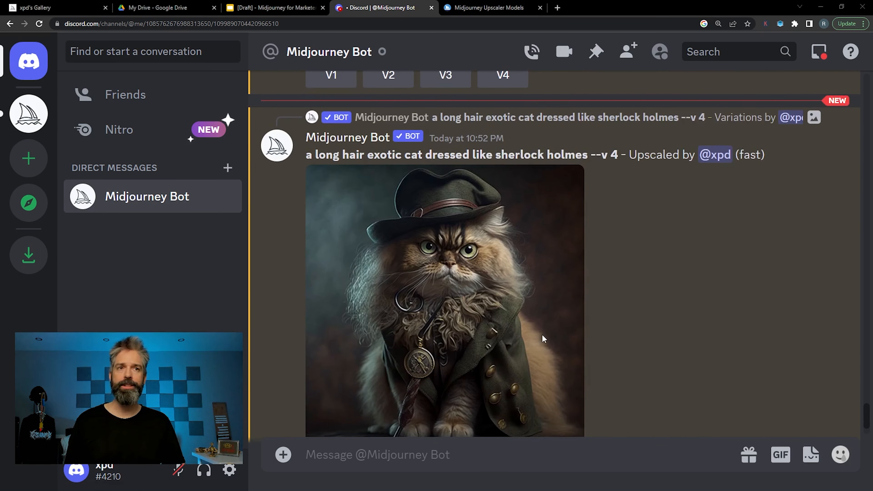
scroll(down, 3)
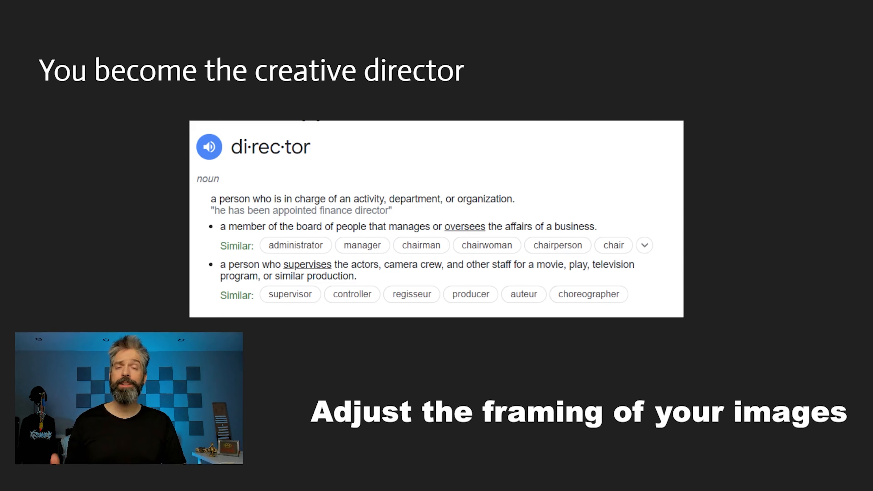
mouse_move(335, 365)
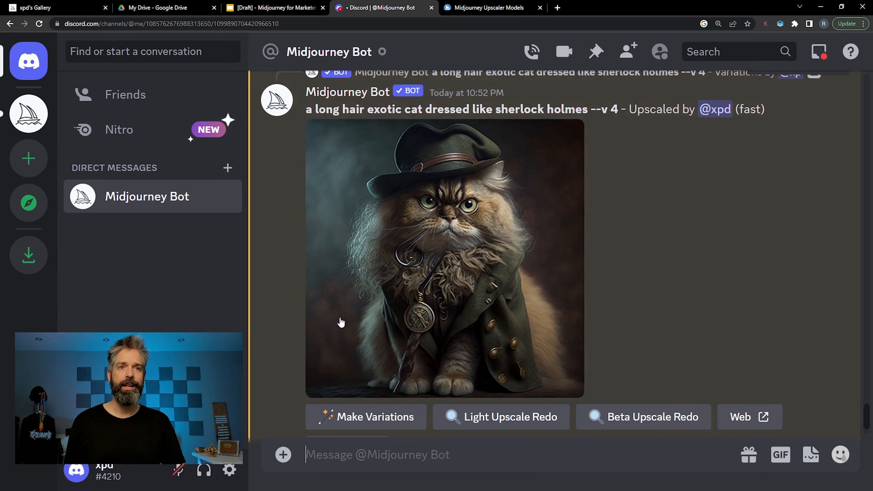
Send a revised /imagine prompt asking for a full body glamor shot of the Sherlock cat.
text(/)
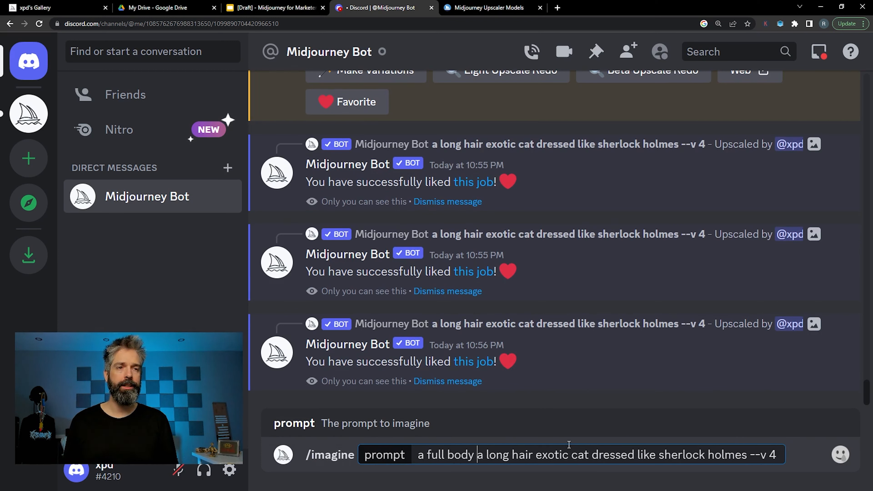
text(glamo)
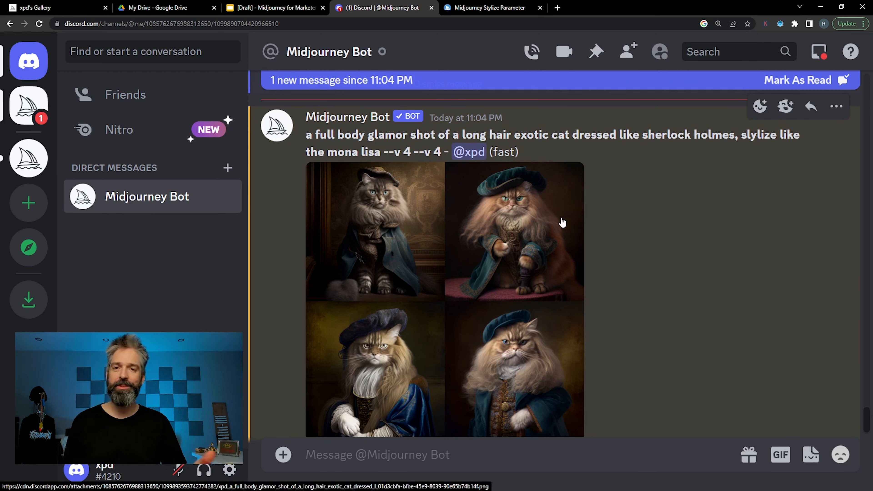
mouse_move(598, 183)
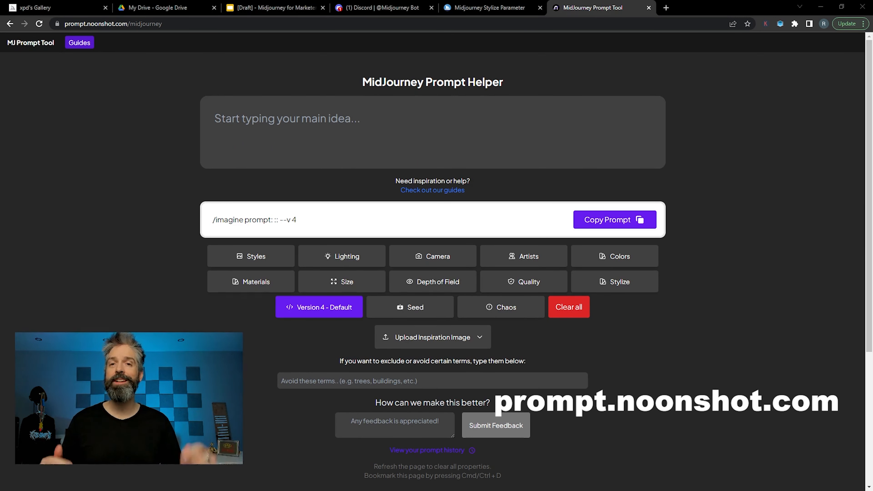
Enter 'a long hair exotic cat dressed like sherlock holmes' as the main idea and browse the artist styles.
click(432, 133)
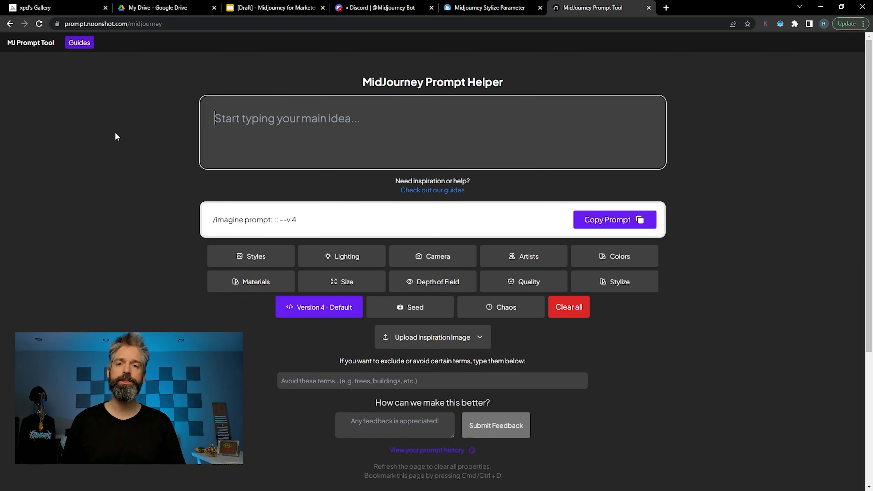
text(a long hair exotic cat dressed like sherlock holmes)
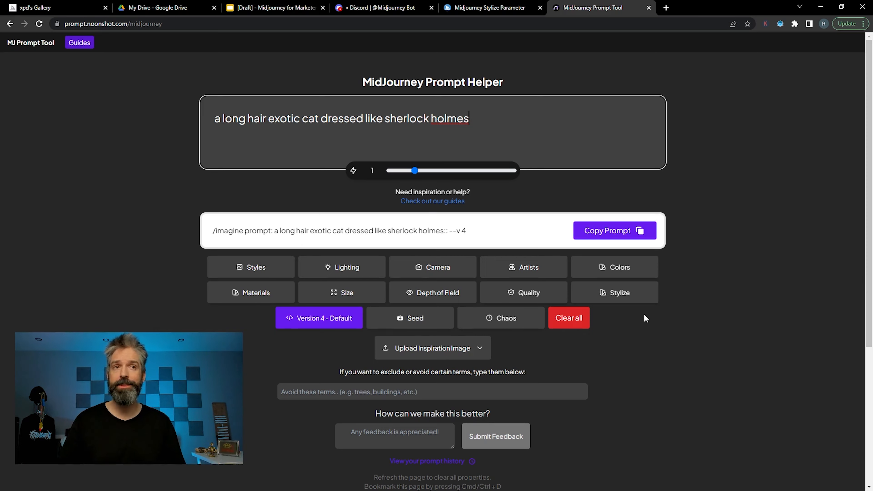
click(523, 267)
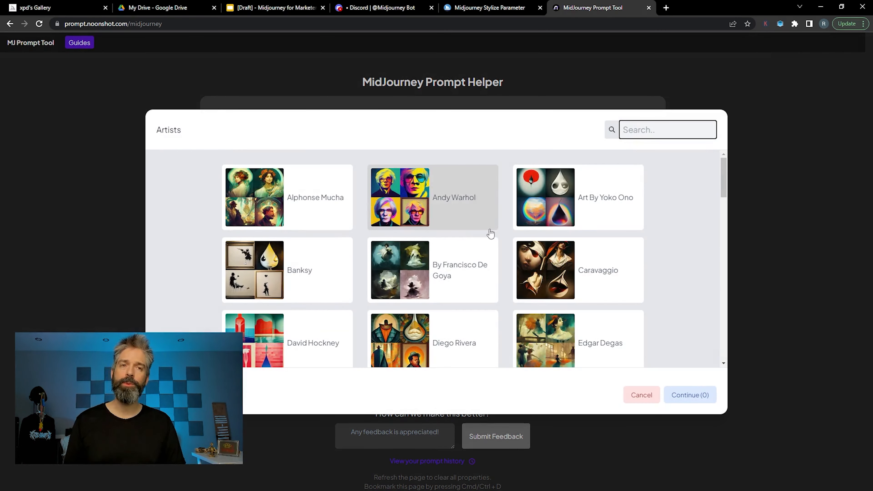
scroll(down, 3)
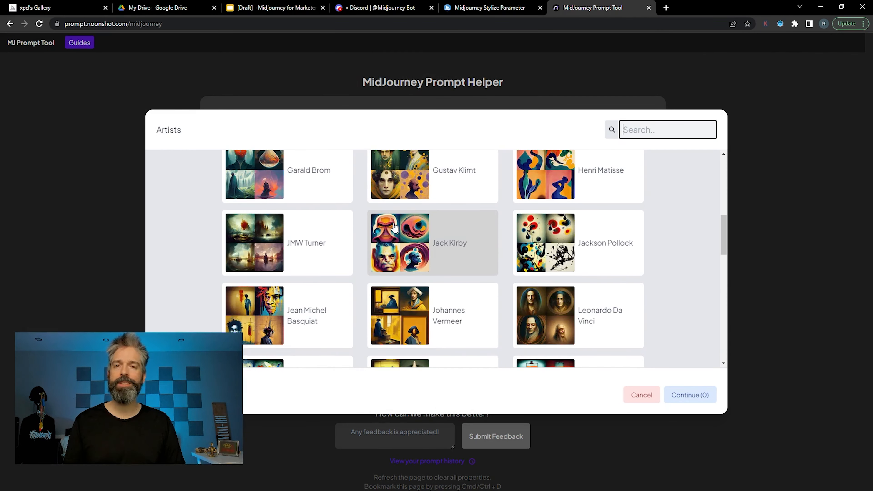
scroll(down, 3)
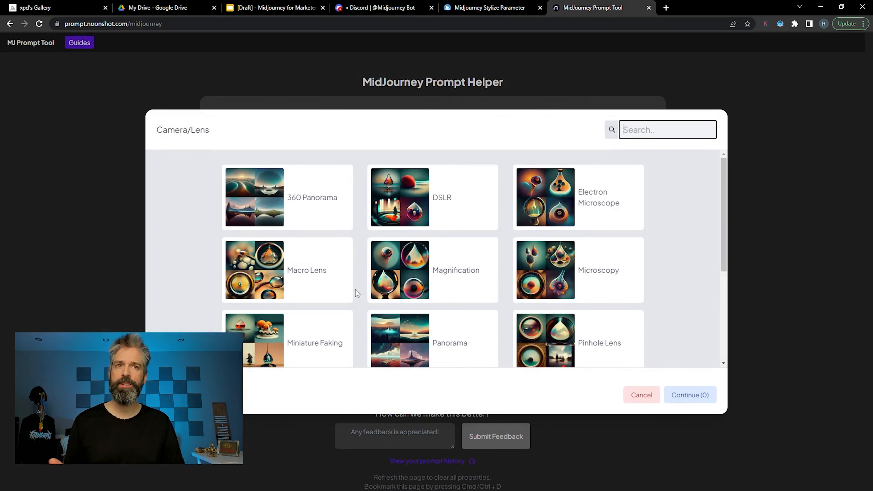
scroll(down, 3)
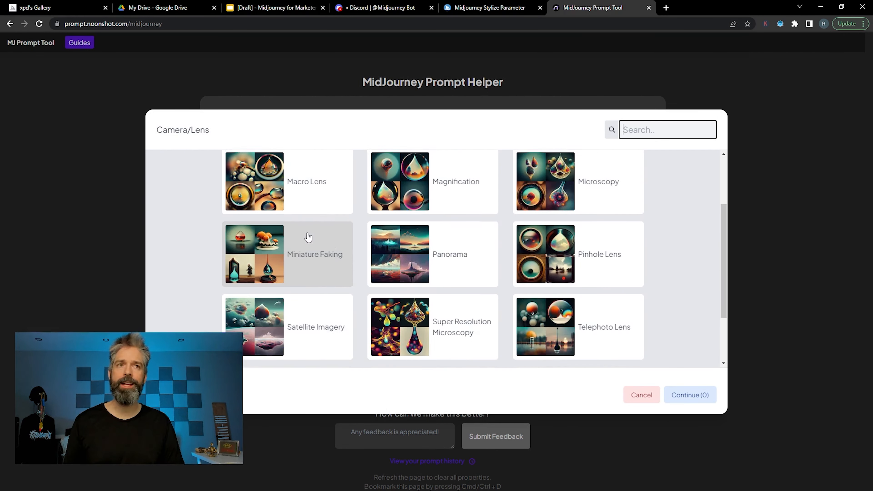
scroll(down, 3)
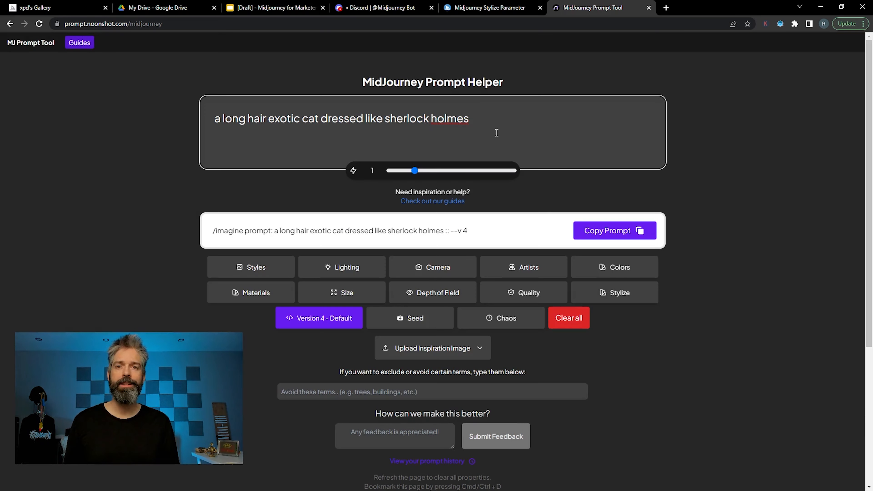
Add 35mm, set Depth of Field to Shallow (Focal Blur), and copy the finished prompt.
text(35)
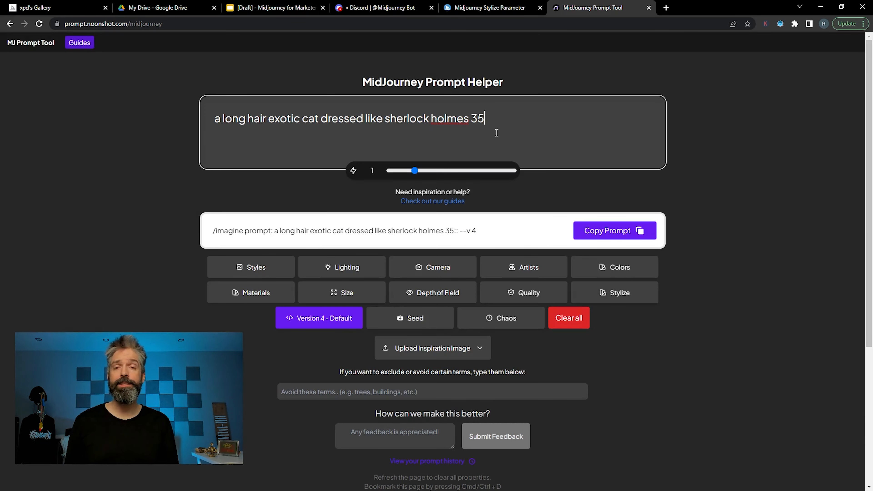
text(mm)
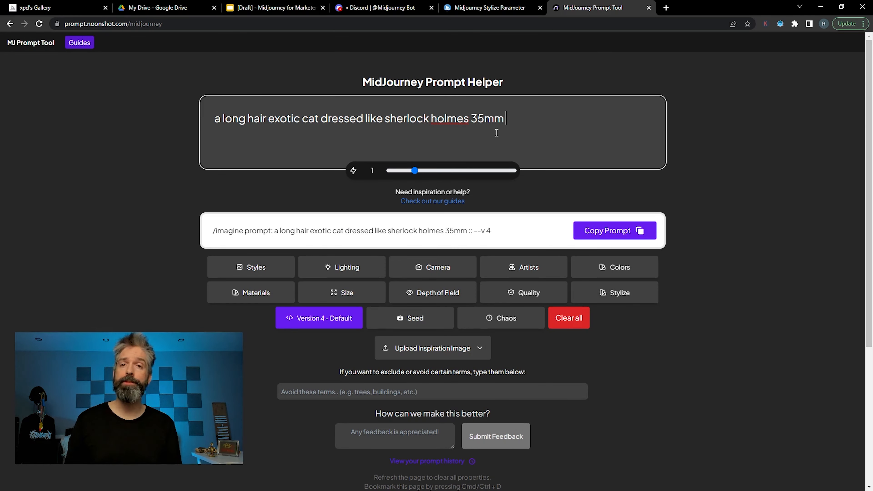
click(433, 292)
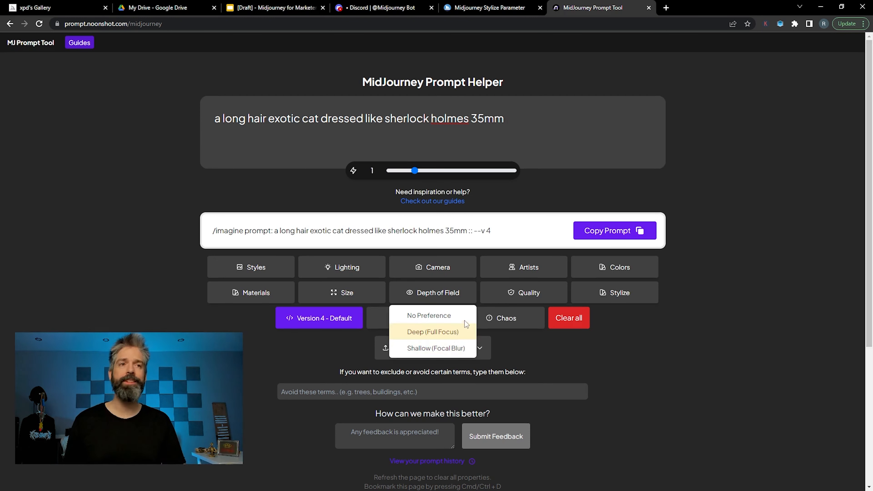
click(436, 348)
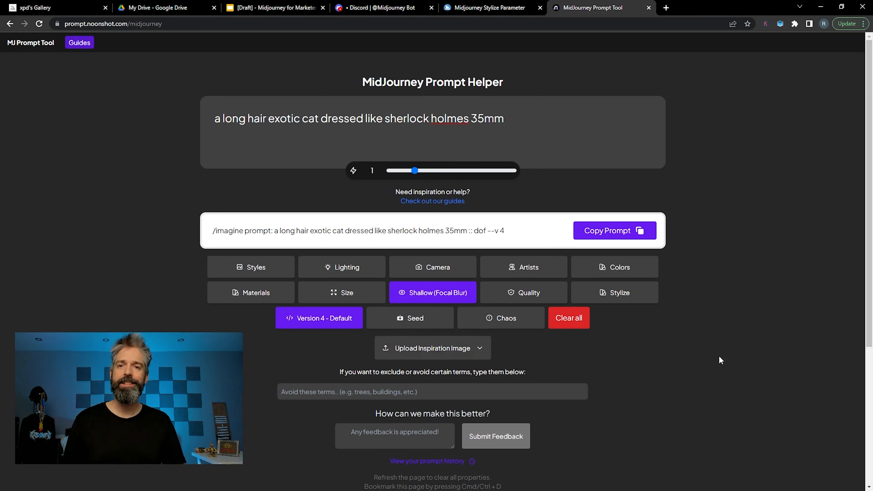
mouse_move(829, 426)
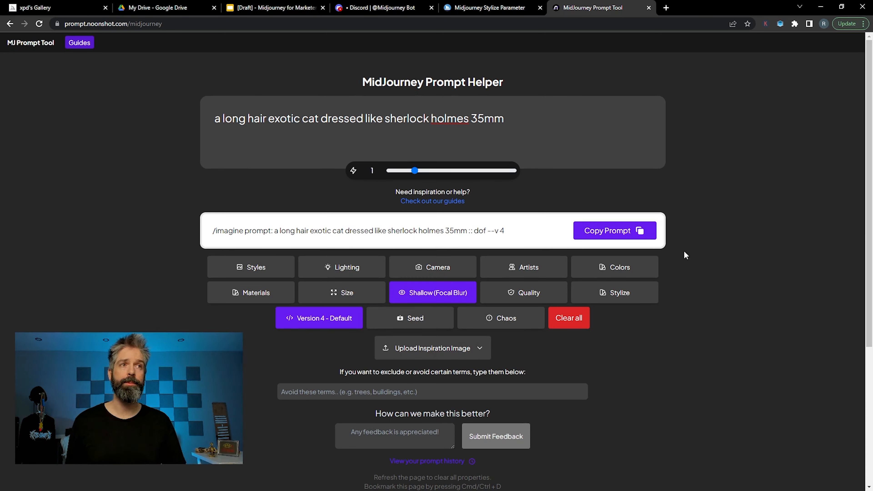
click(615, 231)
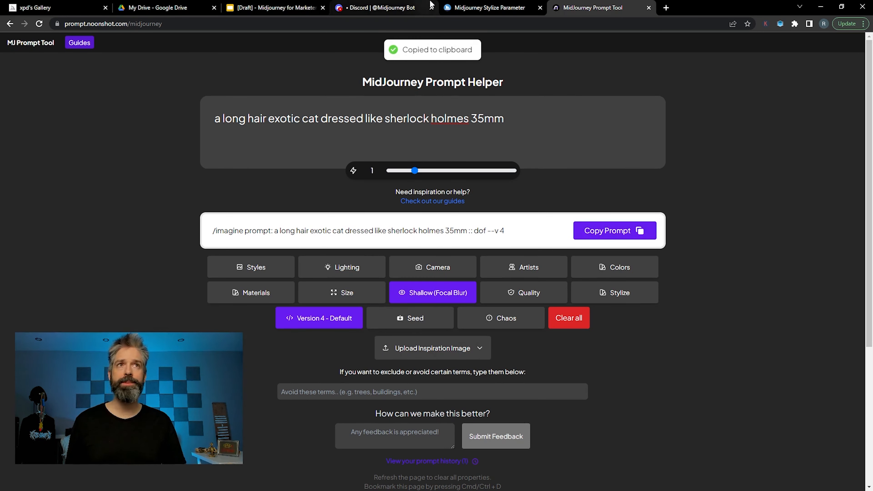
Return to the Midjourney Bot chat and reroll the 35mm shallow-focus cat grid for new images.
click(379, 8)
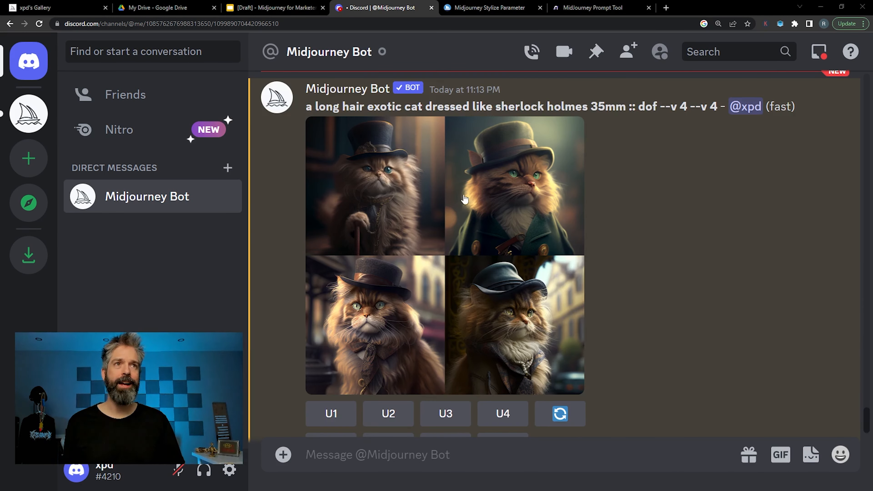
mouse_move(548, 164)
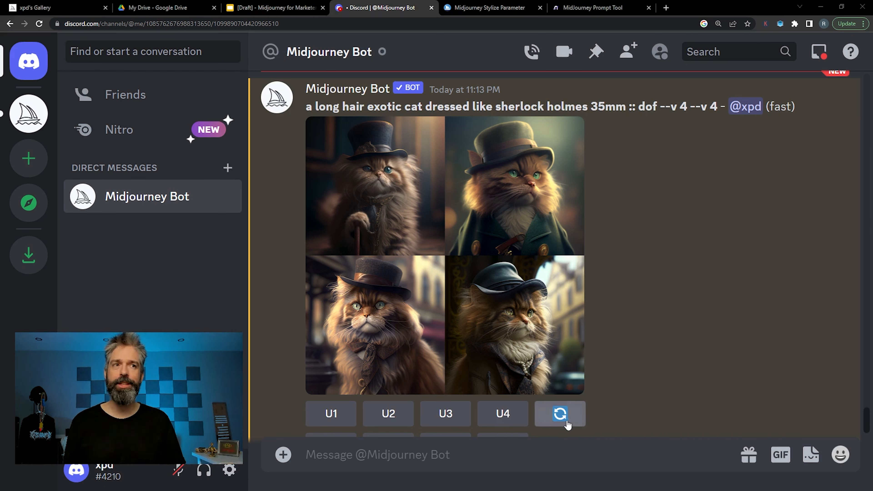
click(560, 413)
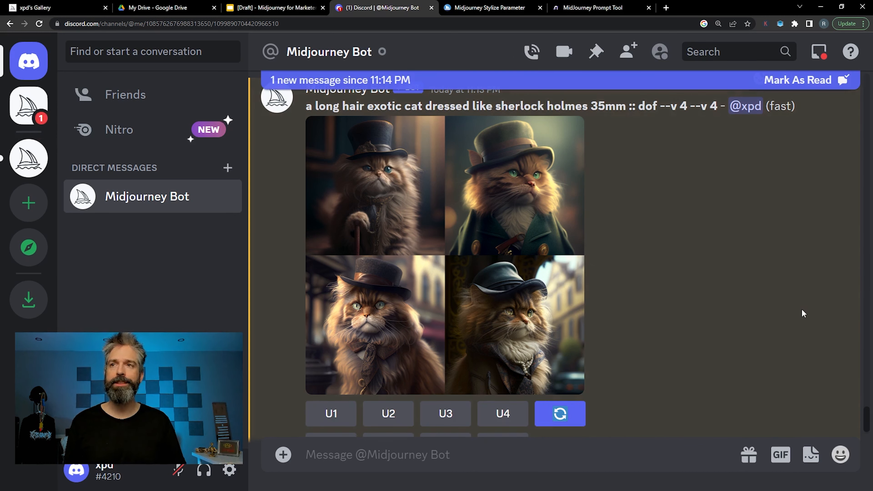
click(560, 414)
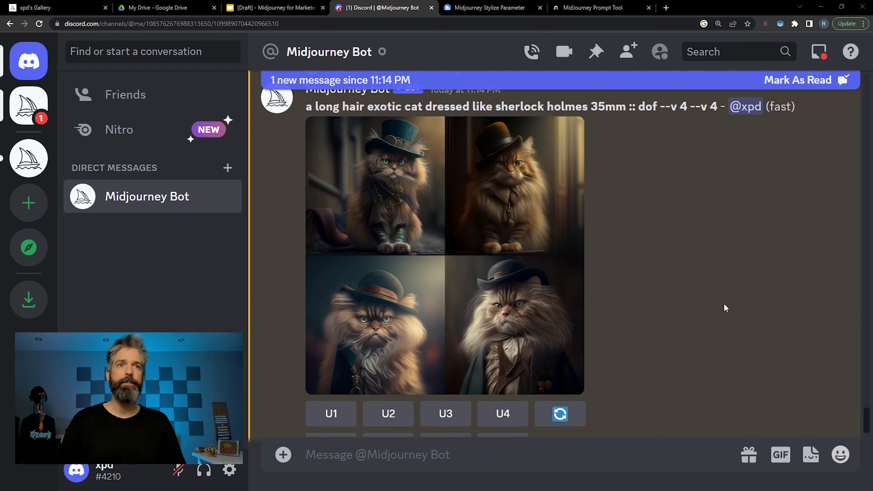
mouse_move(724, 310)
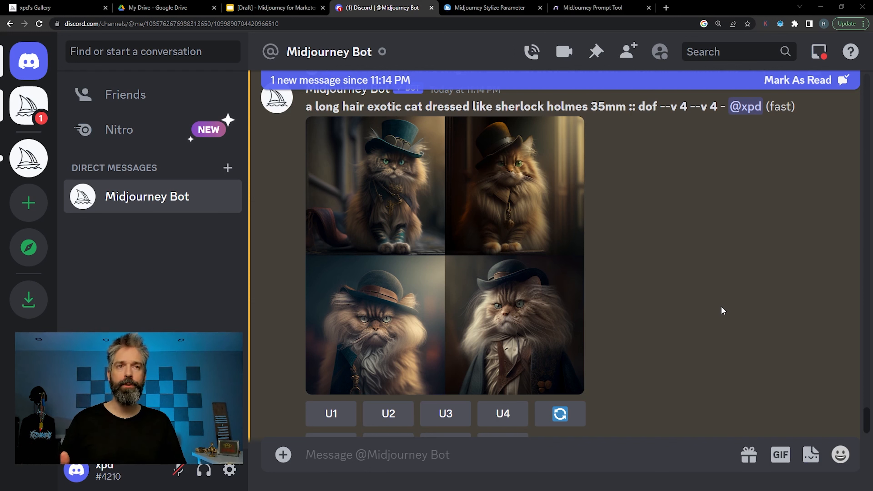
Upscale the bottom-right cat and request its job page on the Midjourney website via Web.
scroll(down, 3)
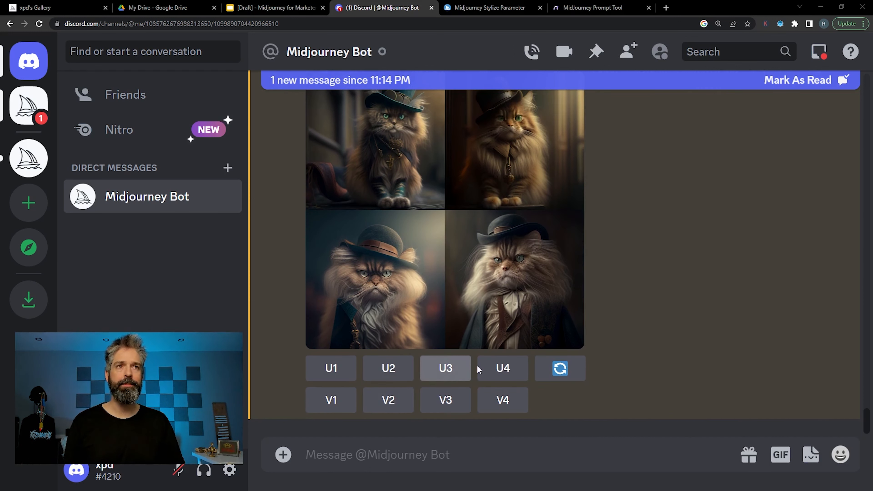
mouse_move(502, 368)
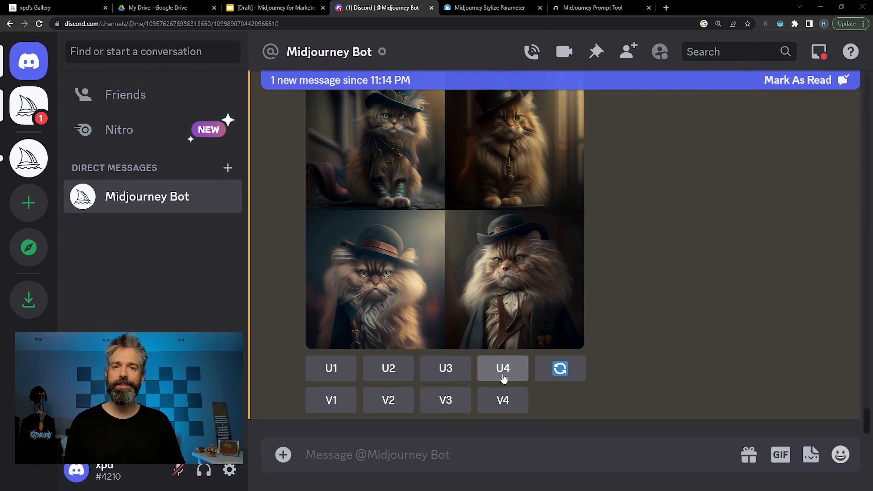
click(502, 368)
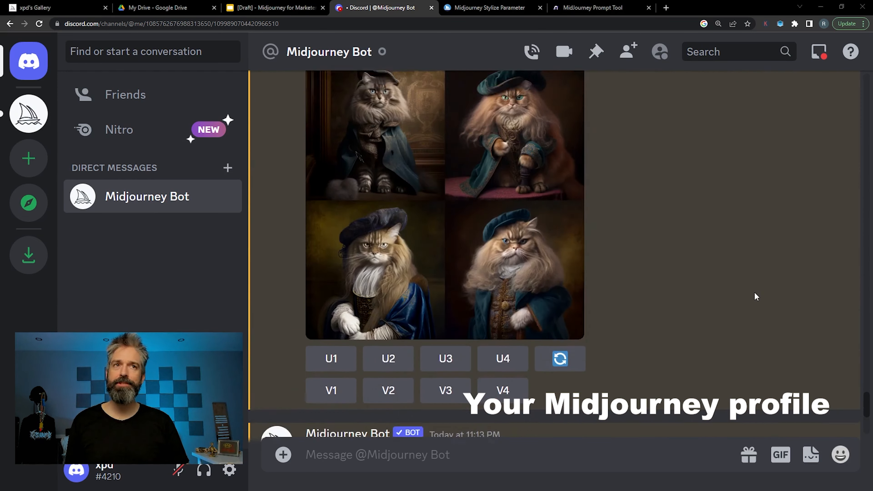
click(502, 358)
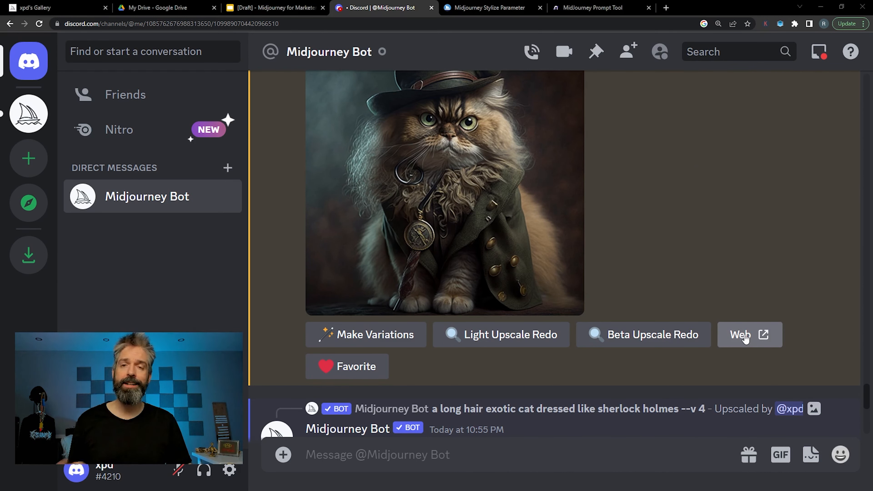
click(749, 334)
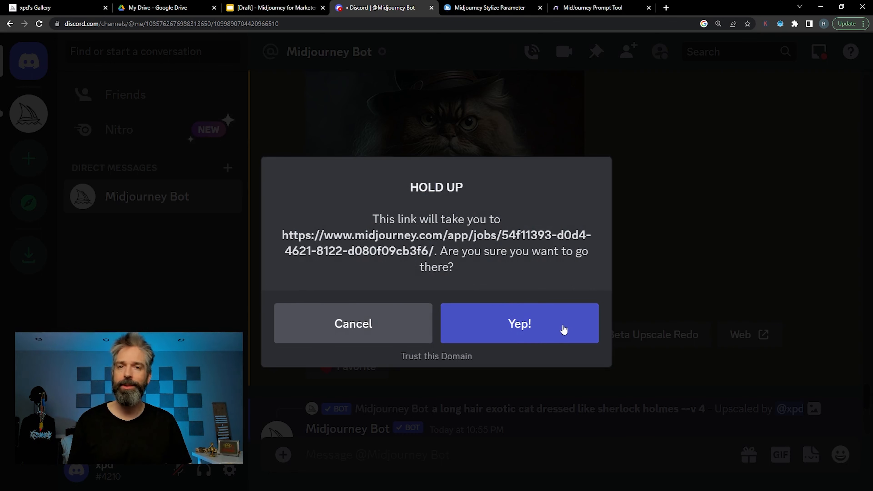
Confirm opening the job page, then go to Home and browse the gallery of past creations.
click(518, 324)
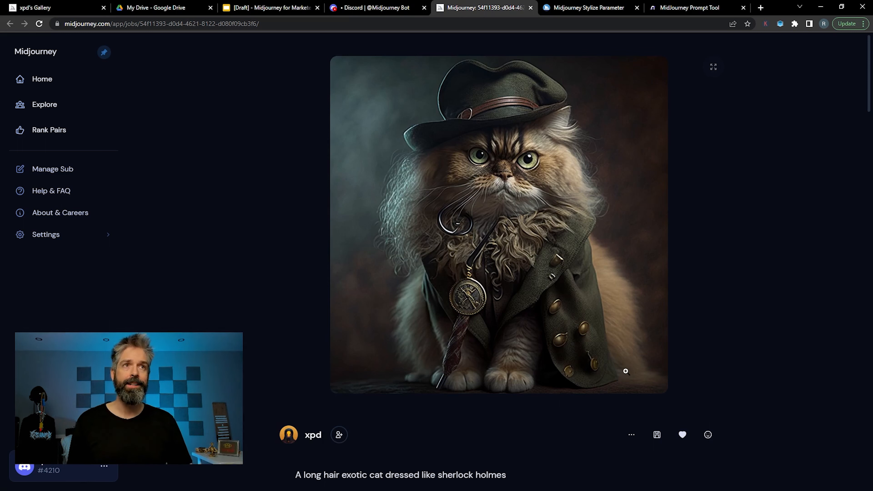
mouse_move(42, 78)
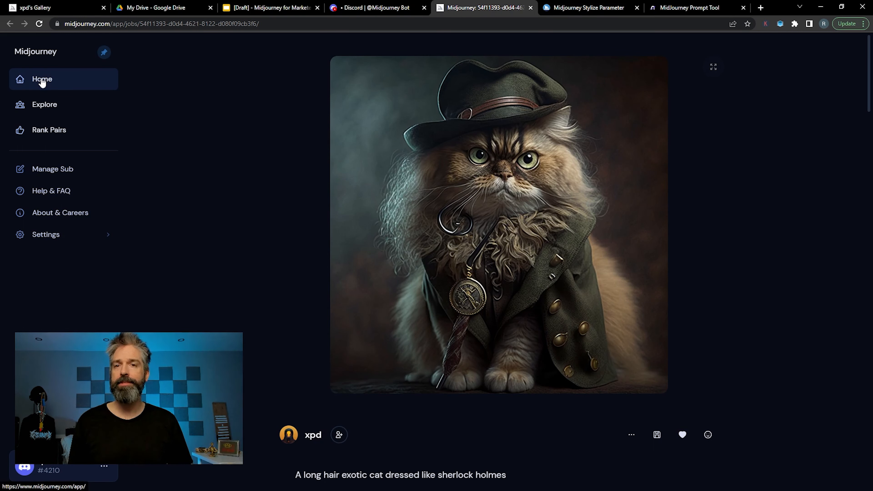
click(42, 80)
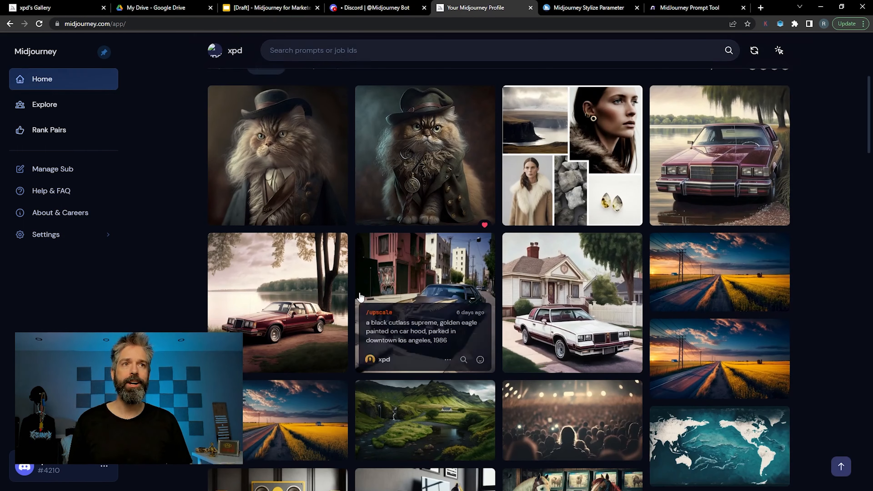
scroll(down, 3)
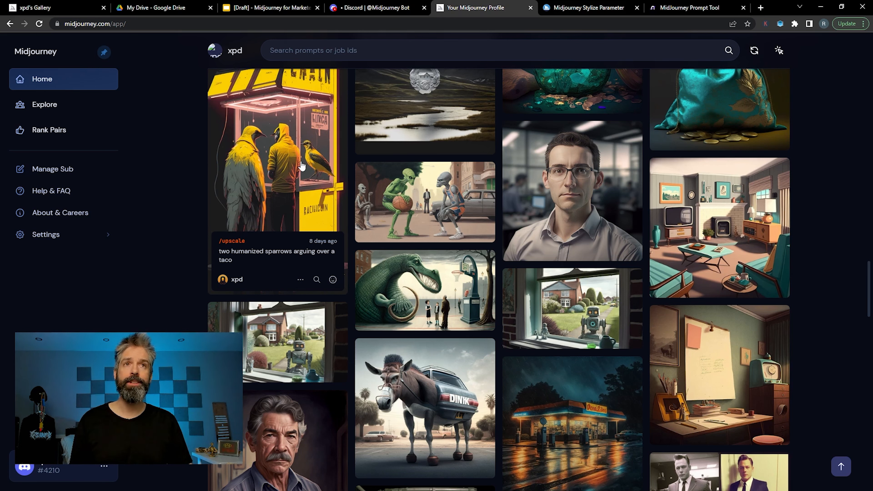
Open the sparrows-arguing-over-a-taco image and show its extra actions menu.
click(277, 156)
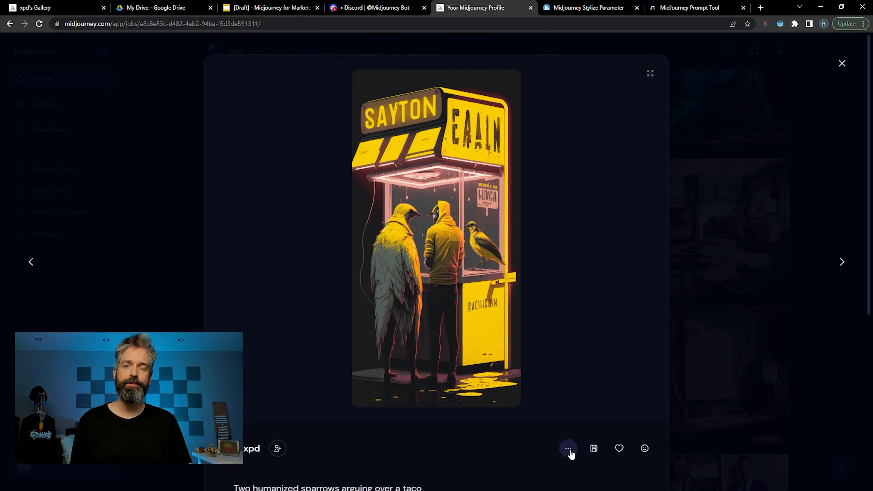
click(568, 449)
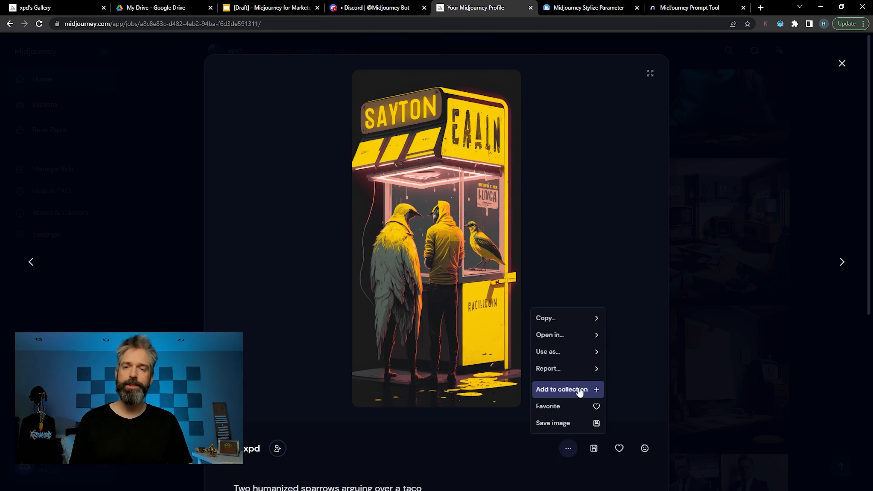
mouse_move(568, 368)
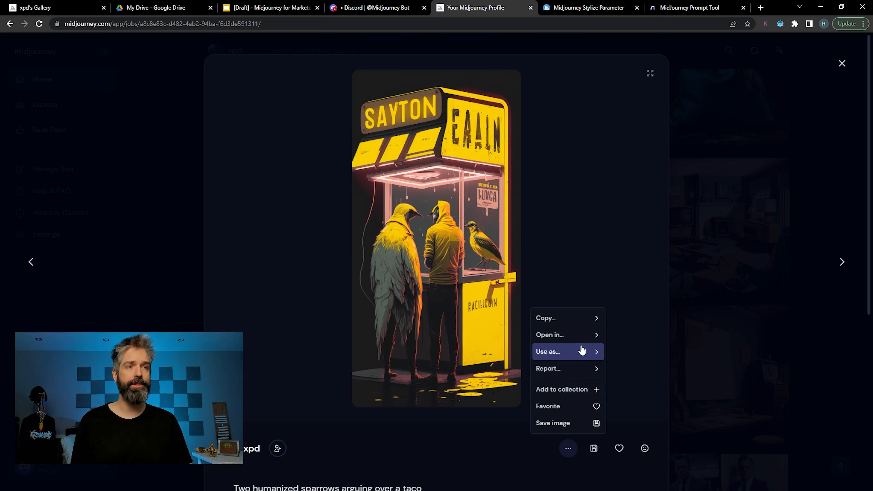
mouse_move(548, 351)
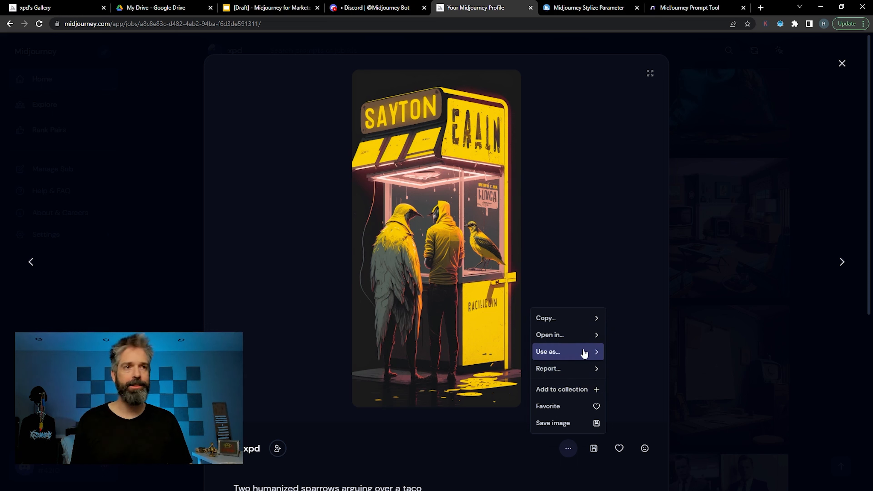
mouse_move(550, 335)
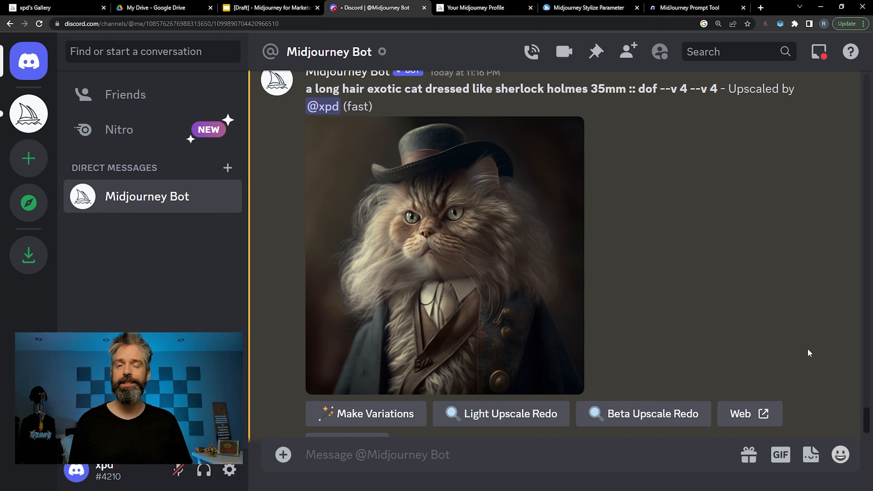
mouse_move(783, 310)
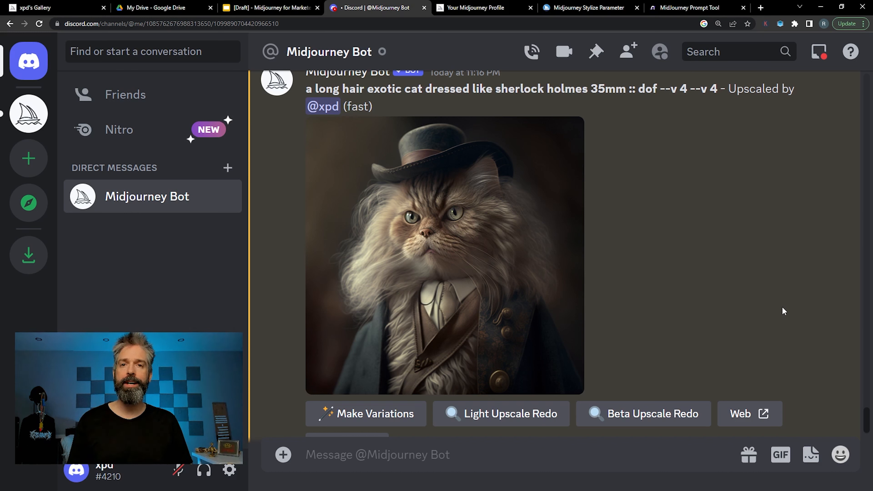
mouse_move(780, 307)
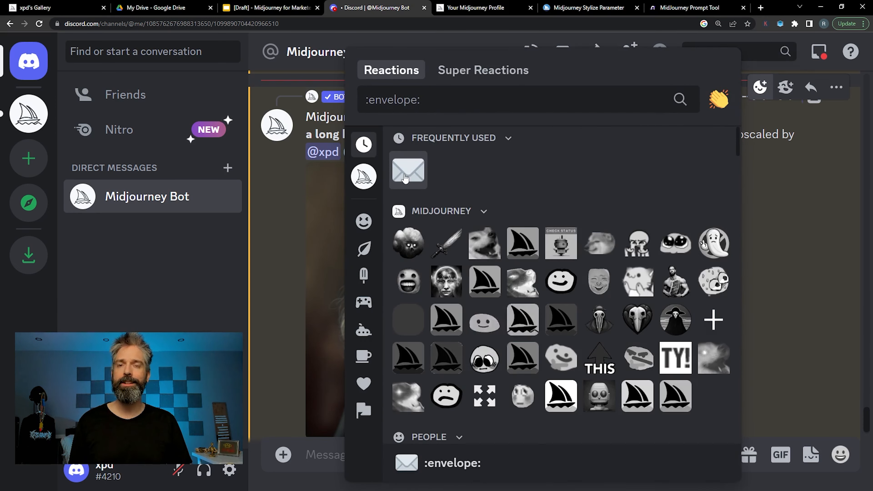
click(409, 171)
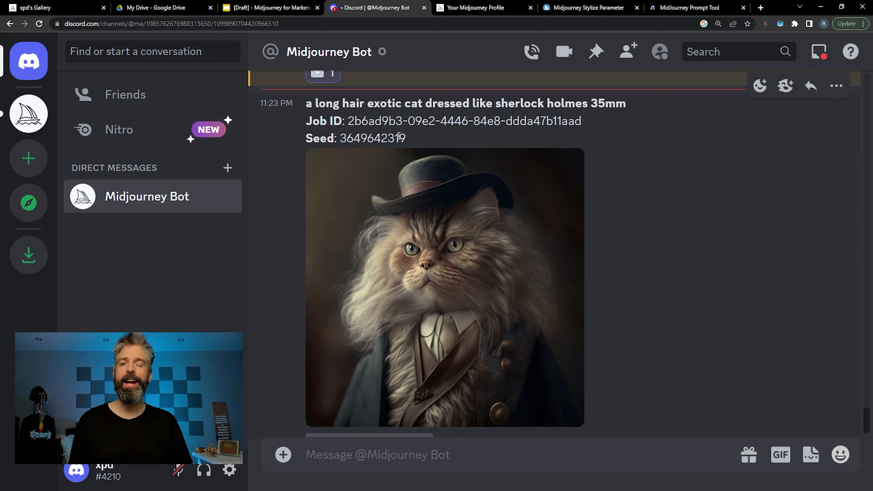
double_click(372, 139)
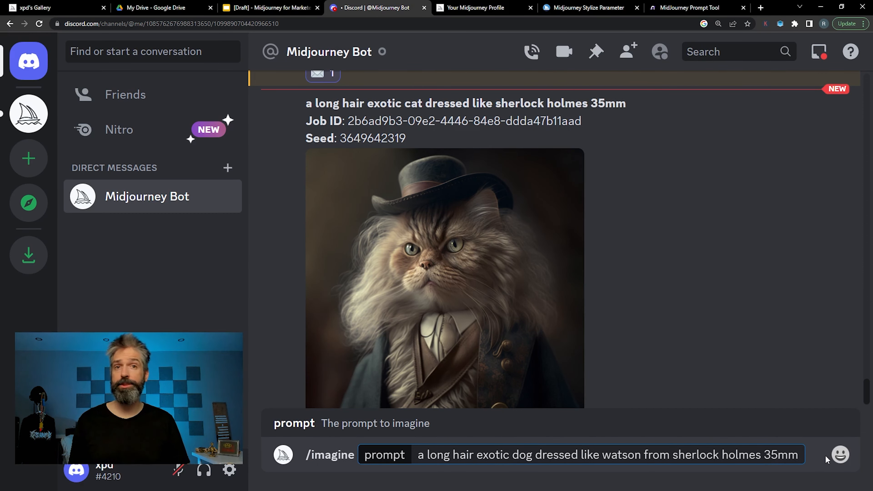
Submit the Watson dog prompt with the saved seed and scroll to the resulting grid.
text(–)
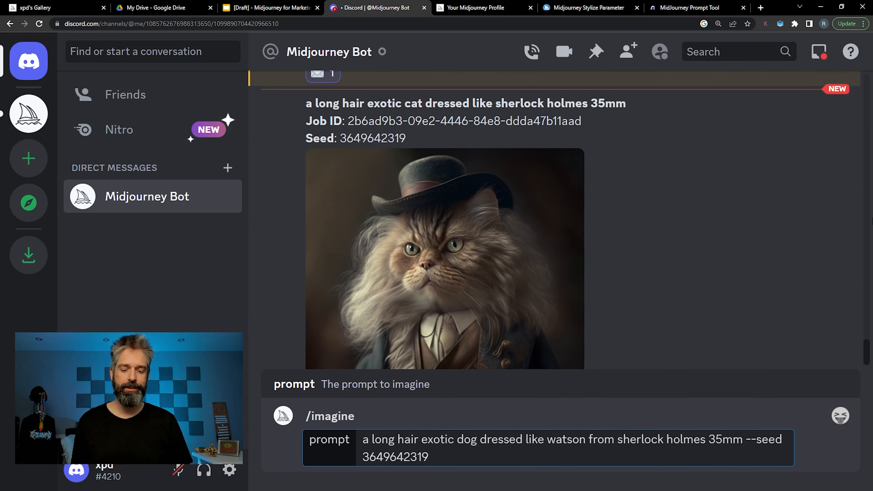
key(enter)
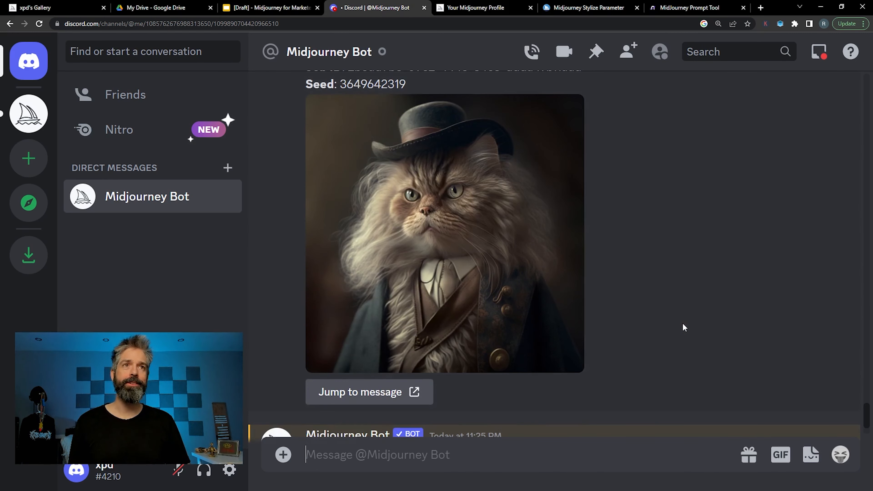
mouse_move(450, 235)
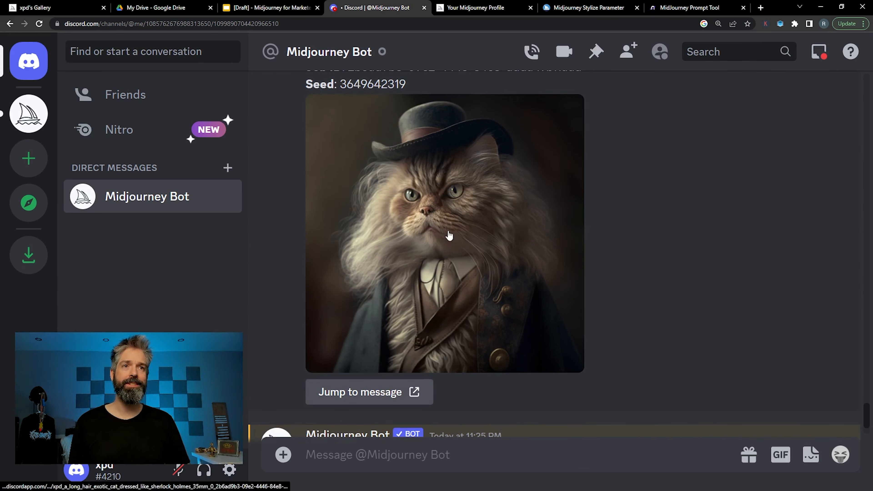
scroll(down, 3)
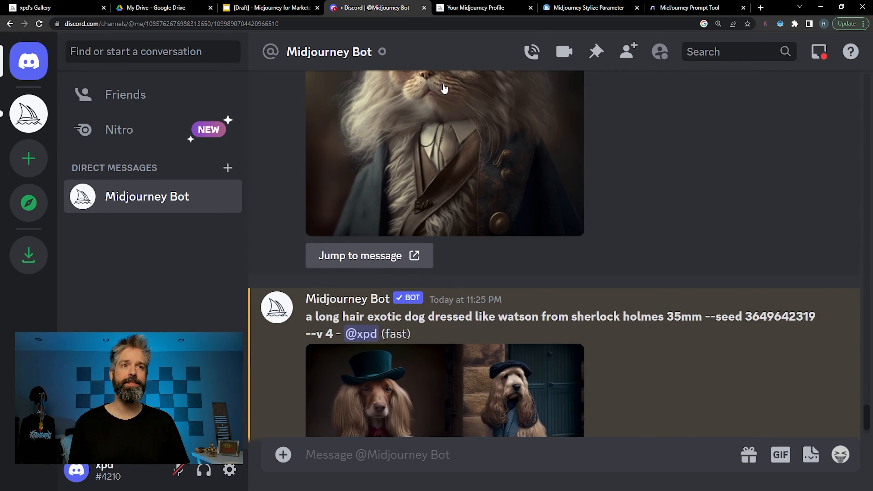
scroll(down, 3)
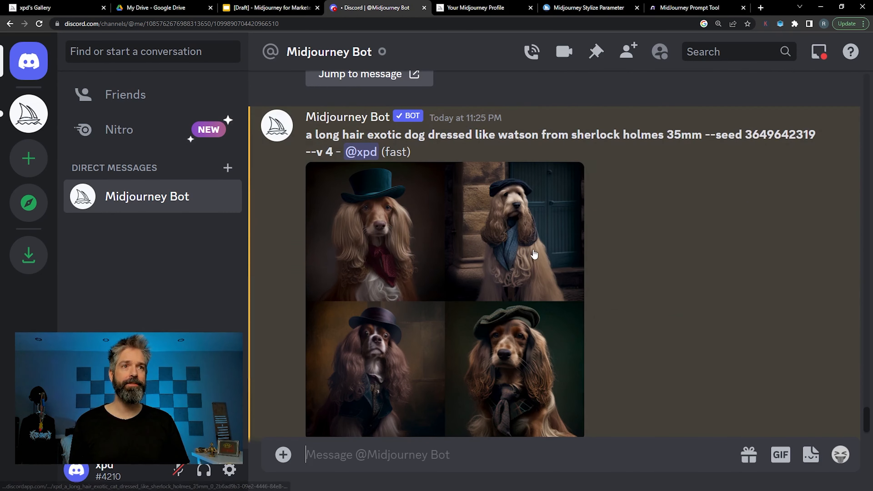
scroll(down, 3)
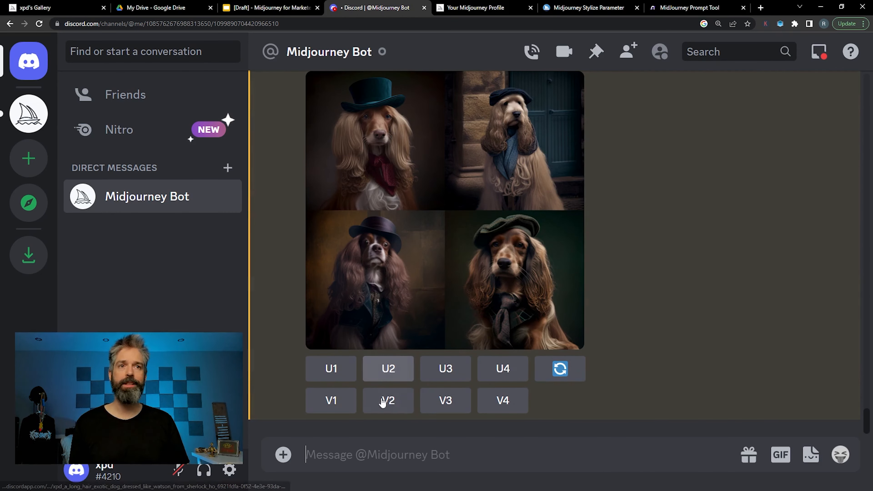
Request variations of the second, then the third long-haired Watson dog image (V2, V3).
click(387, 400)
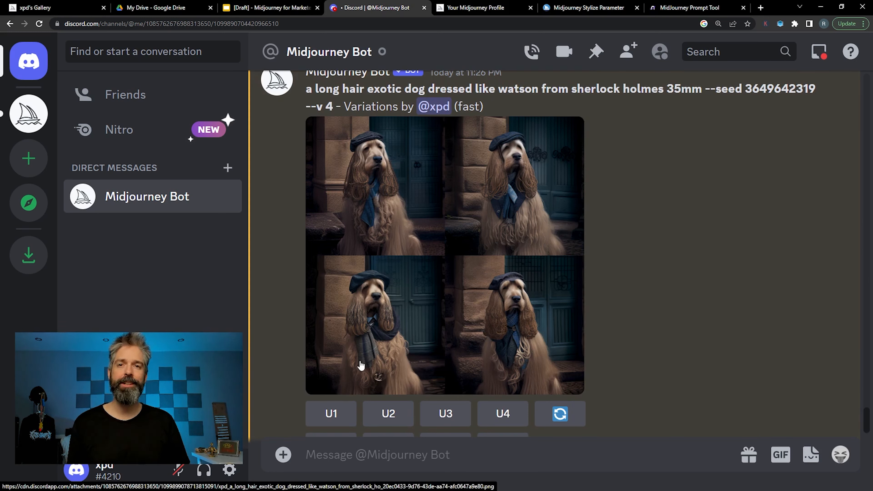
mouse_move(531, 142)
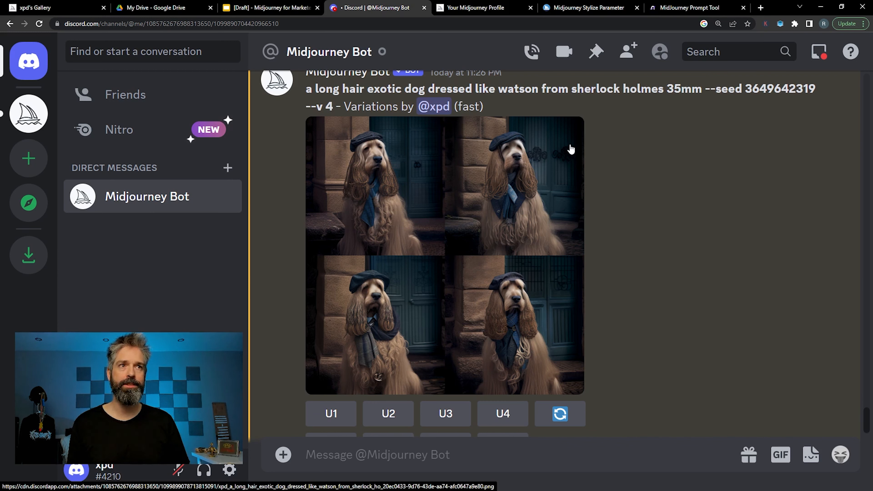
mouse_move(433, 281)
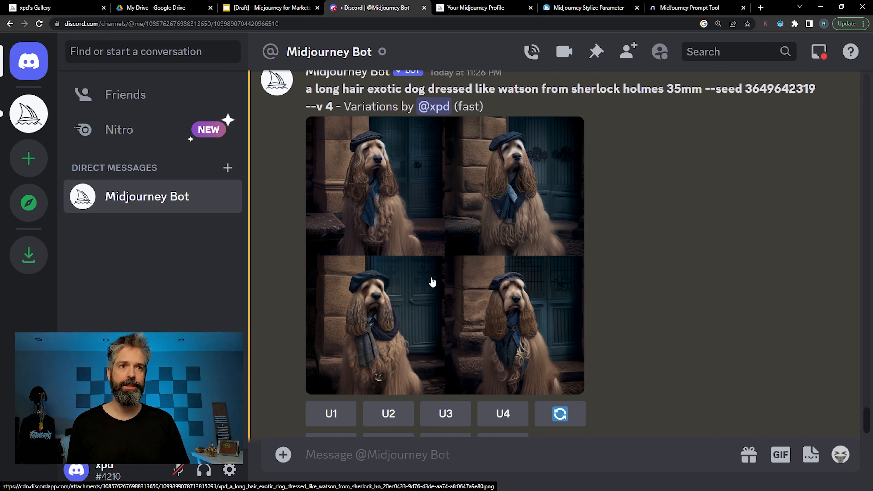
mouse_move(466, 379)
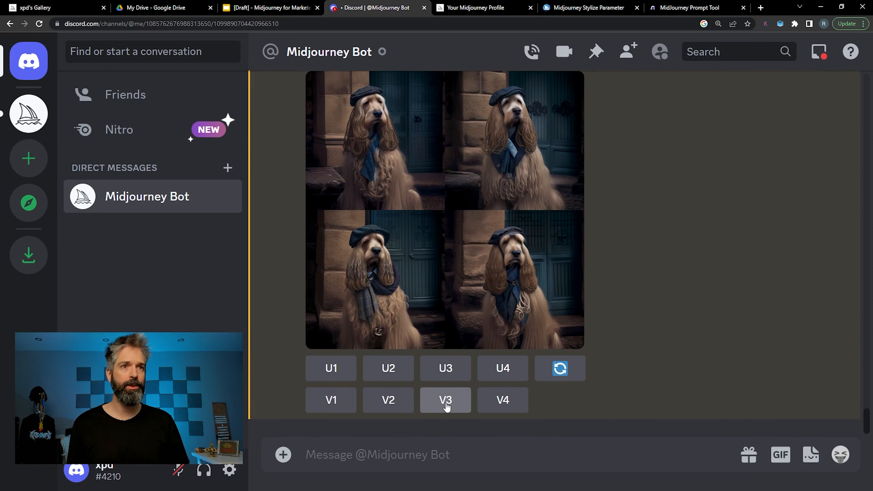
click(445, 400)
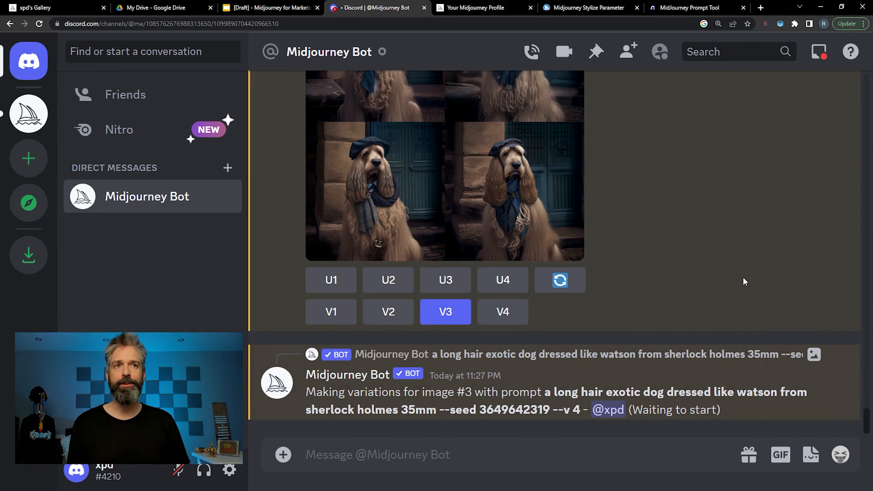
mouse_move(561, 280)
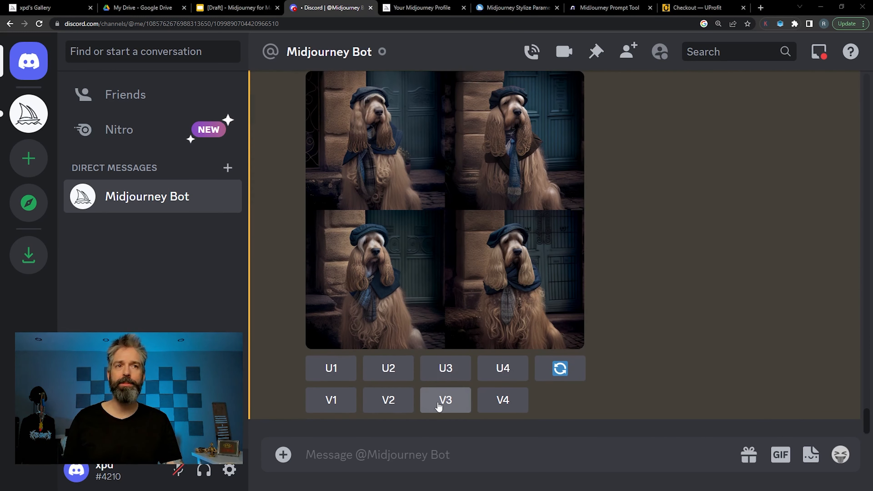
mouse_move(445, 368)
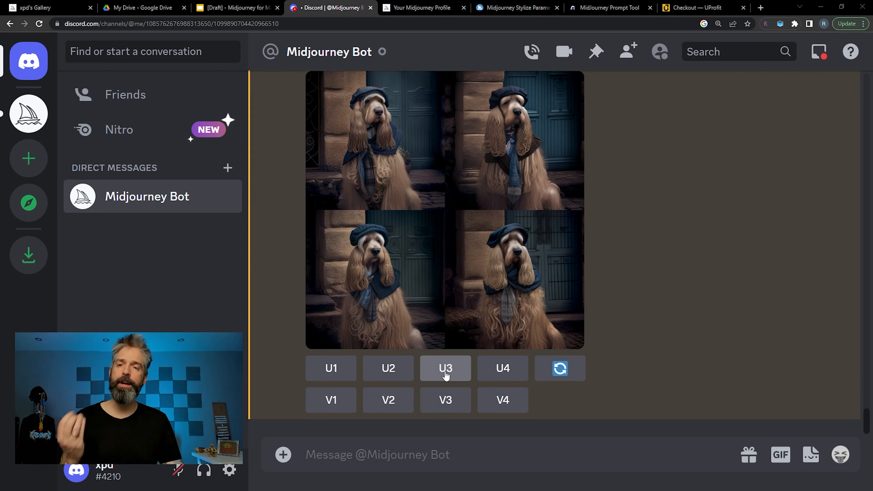
mouse_move(446, 399)
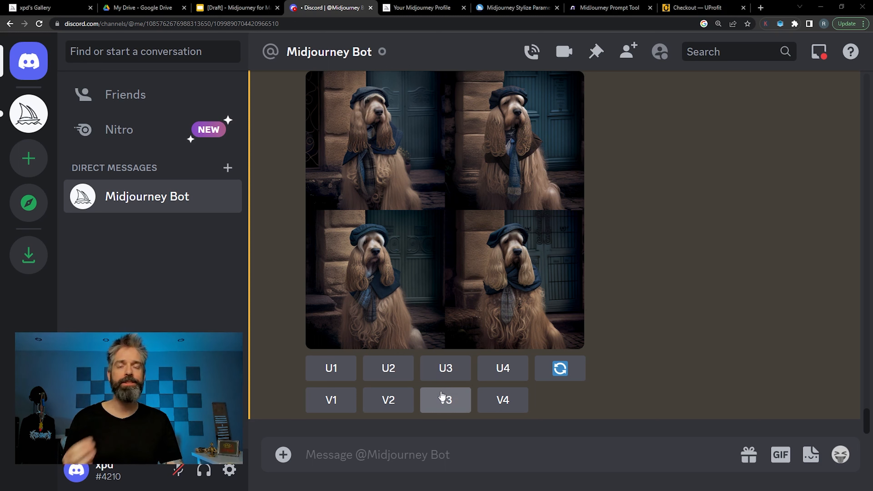
click(445, 399)
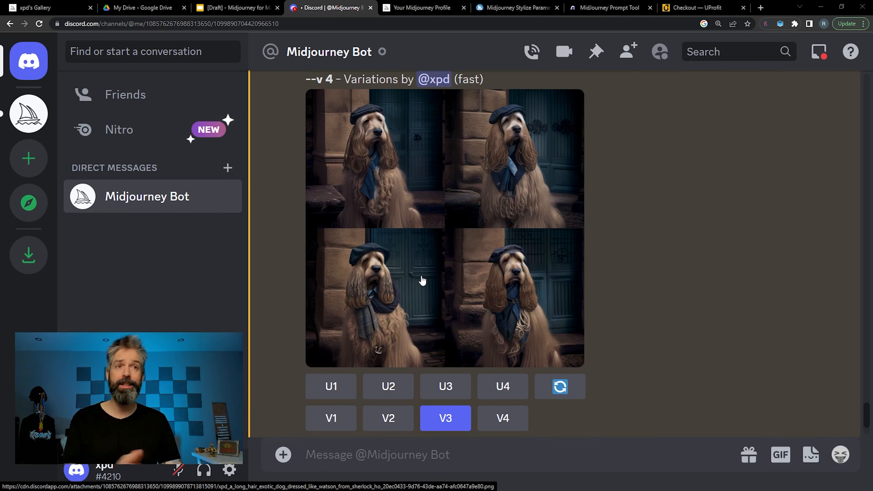
Upscale the third long-haired Watson dog variation with U3.
scroll(down, 3)
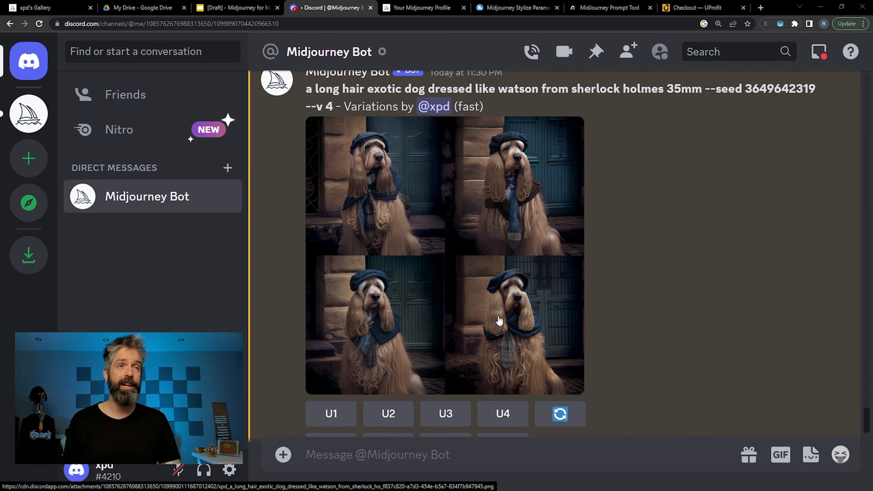
scroll(down, 3)
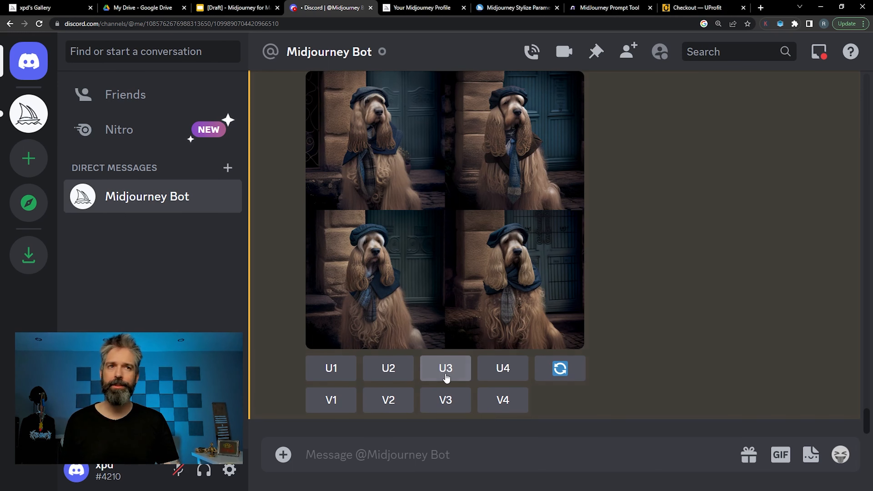
click(444, 367)
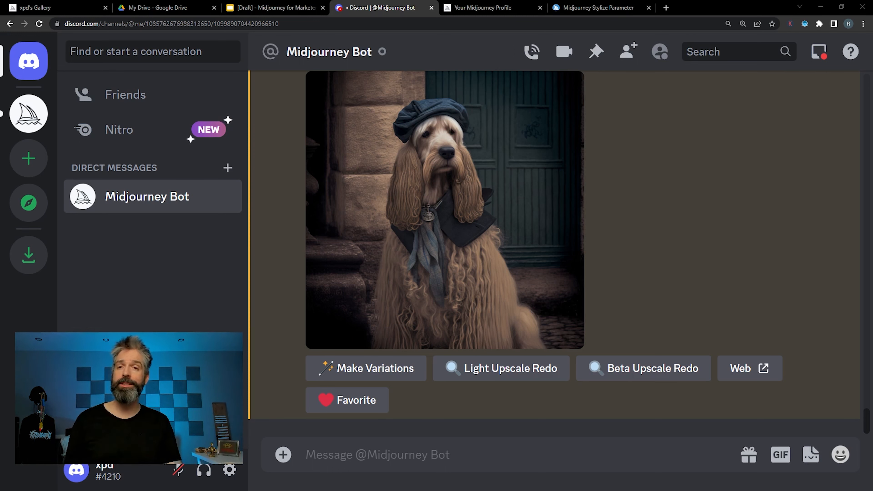
Submit /imagine 'a 6 panel ad campaign storyboard for pet clothes based on sherlock... gritty. english. hd'.
click(378, 455)
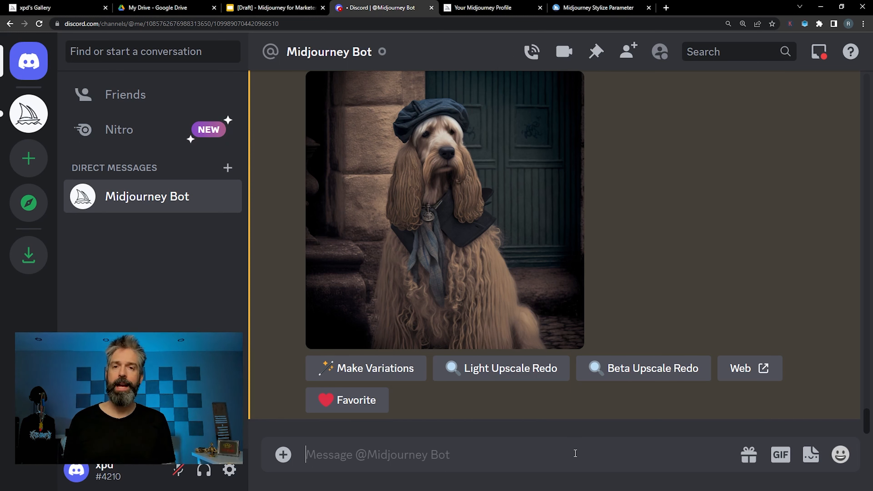
text(/om,)
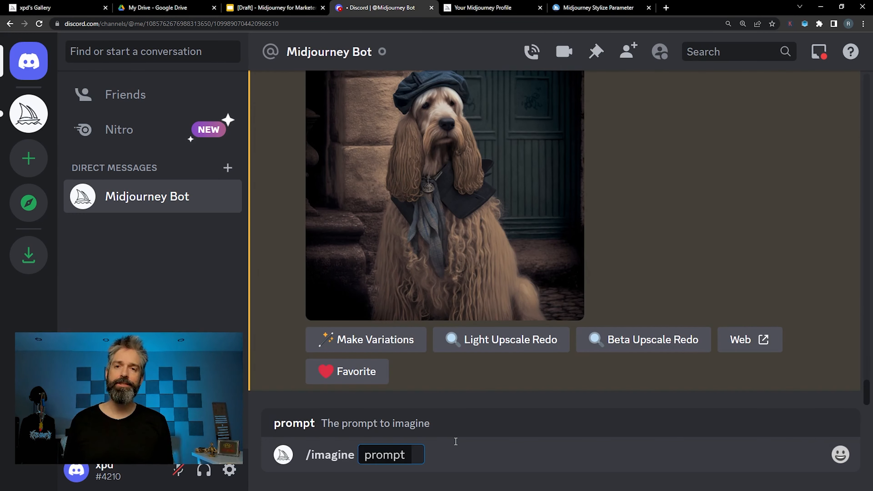
text(a 6 panel ad campaign storyboard for pet clothes. the pet clothes are based on sherlock holmes.)
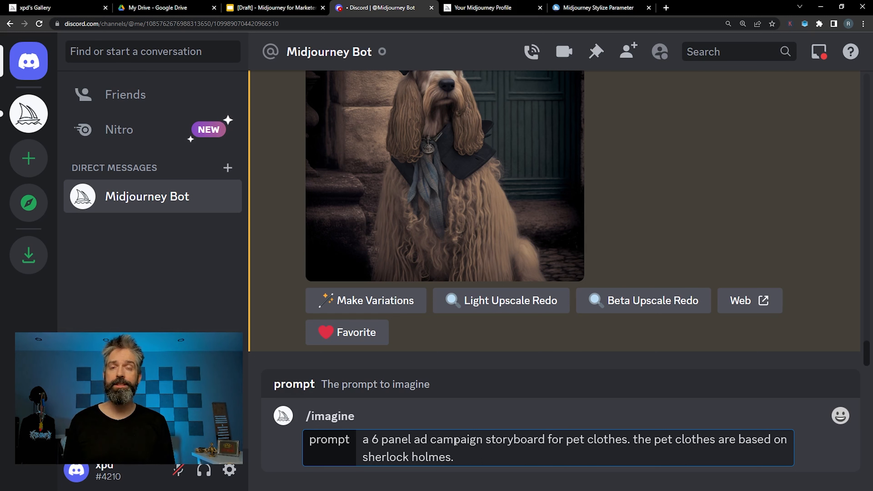
text(g)
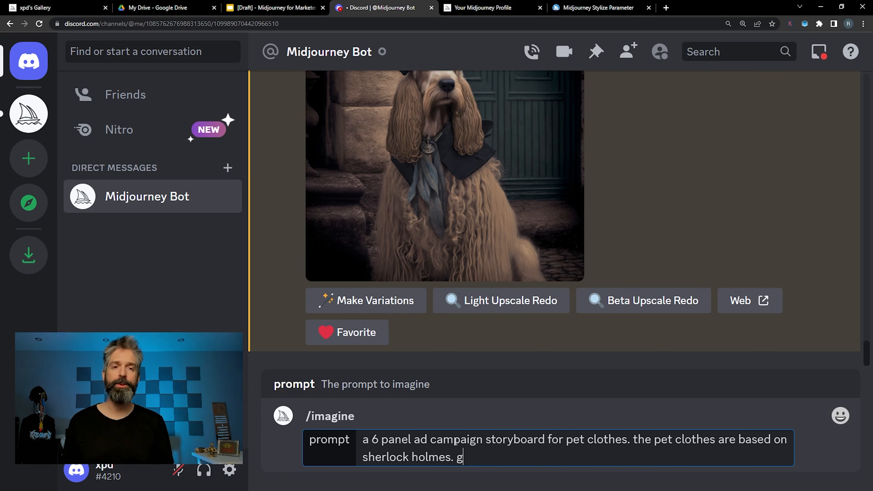
text(ritty.)
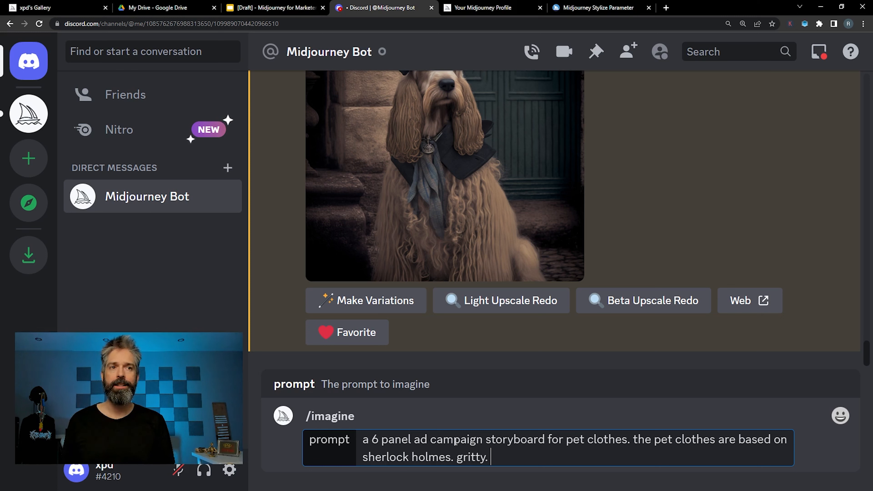
text(english.)
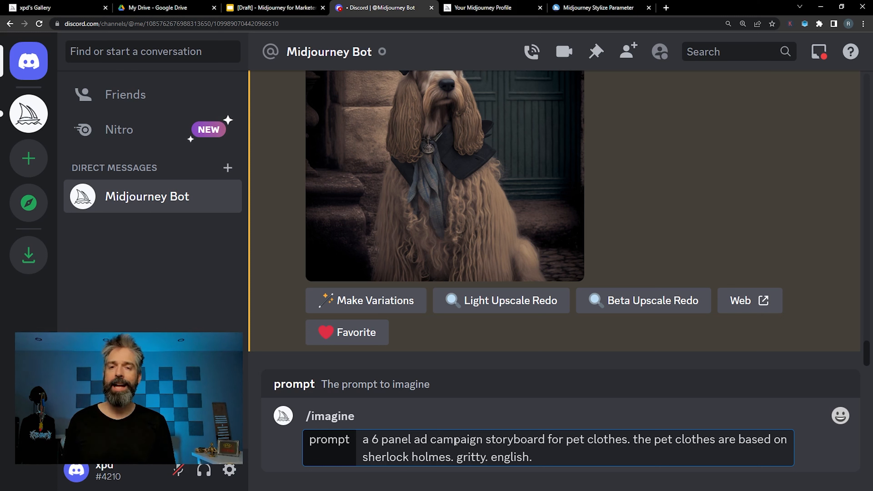
text(hd)
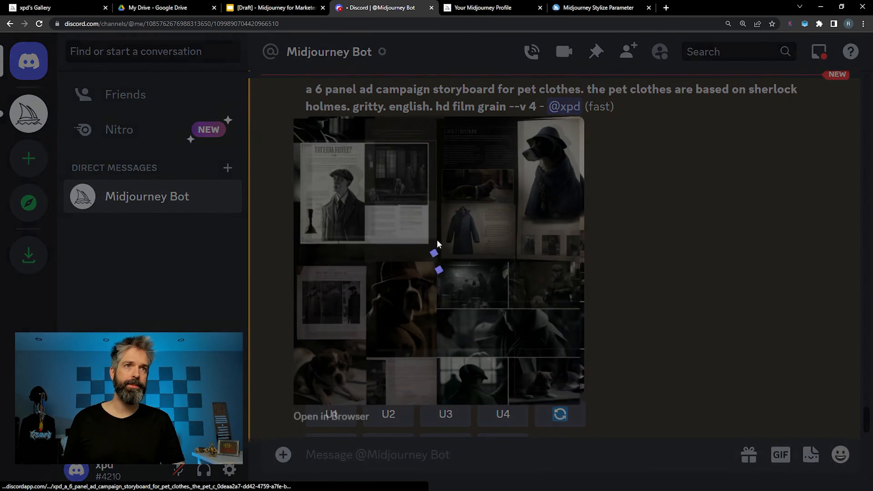
click(439, 262)
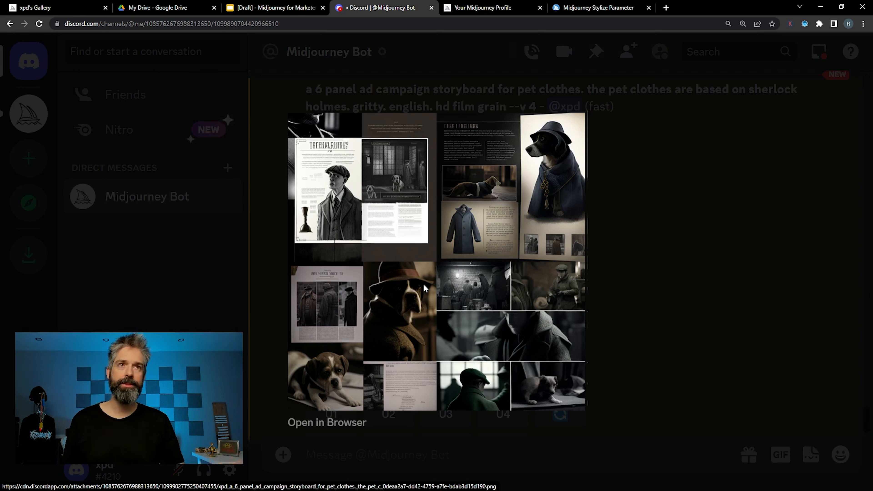
mouse_move(412, 345)
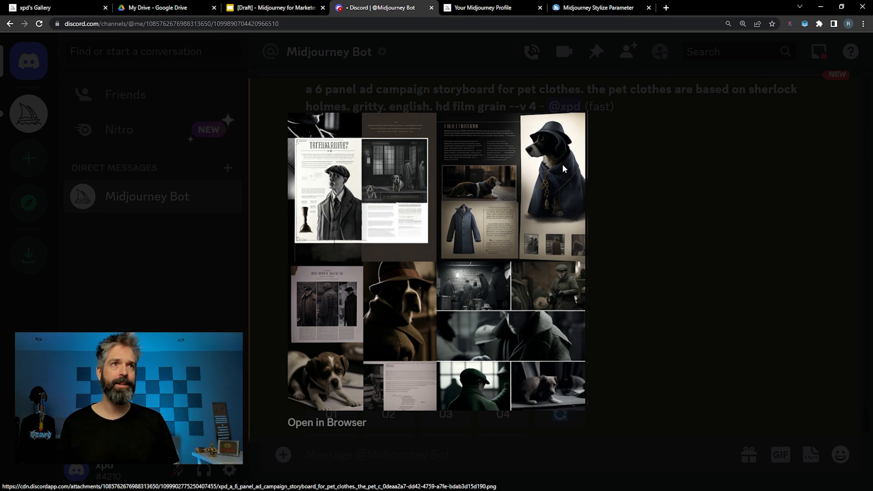
mouse_move(458, 132)
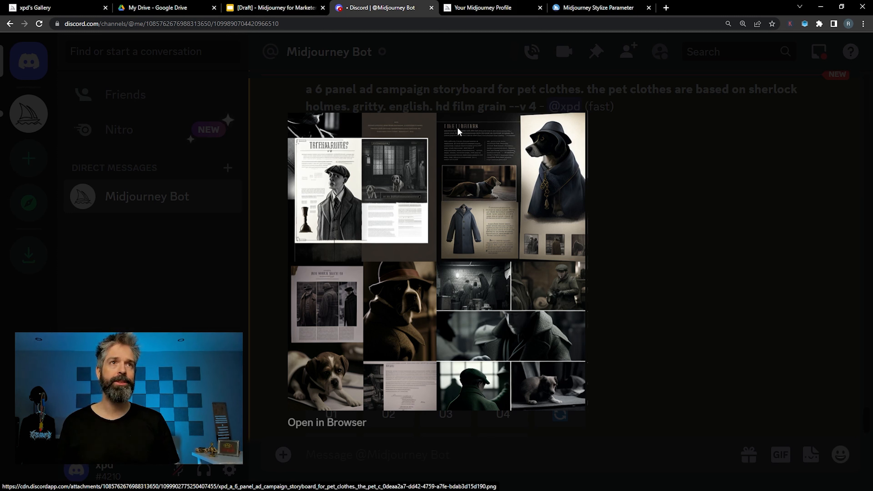
mouse_move(481, 149)
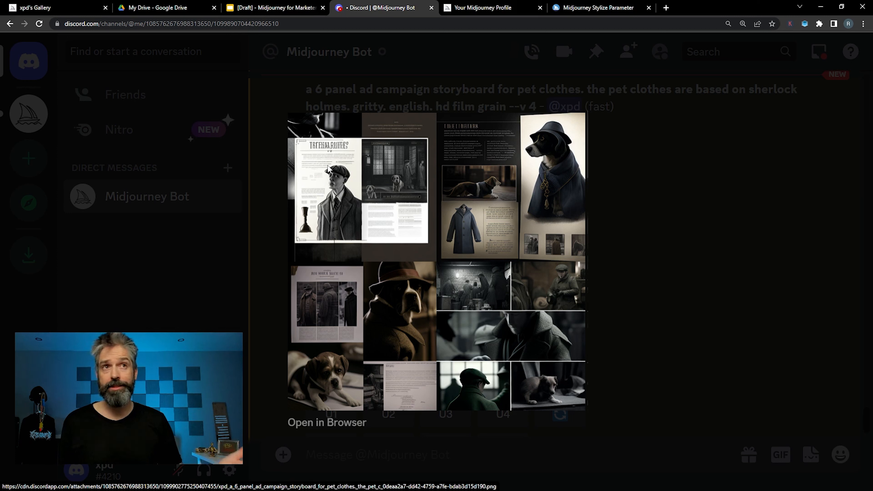
mouse_move(341, 318)
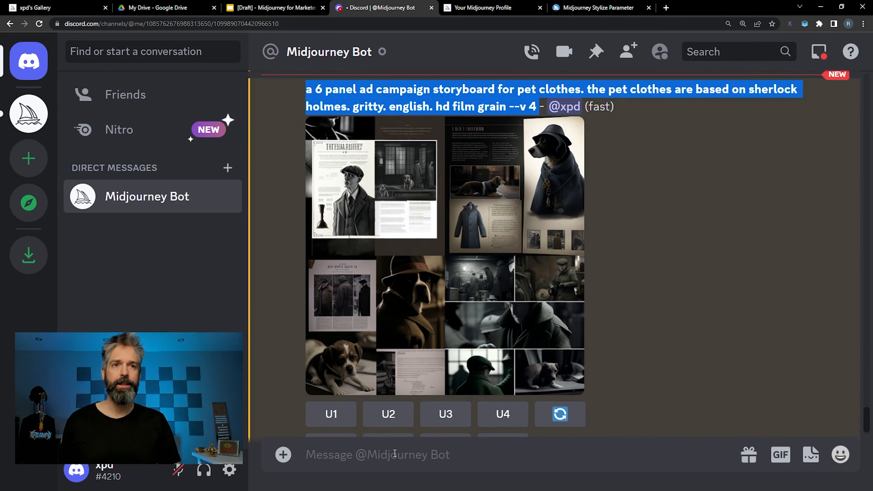
Re-run /imagine with the storyboard prompt, adding 'decorative fonts. dog in trenchcoat.'.
text(/im)
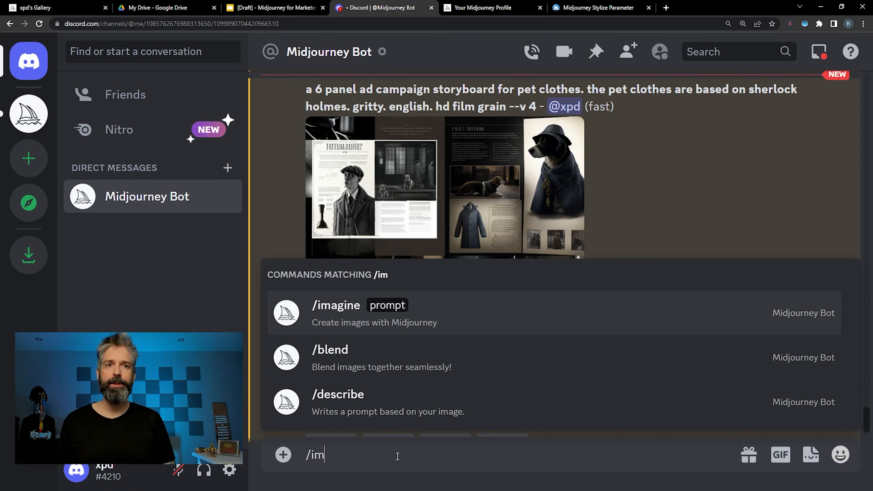
click(336, 305)
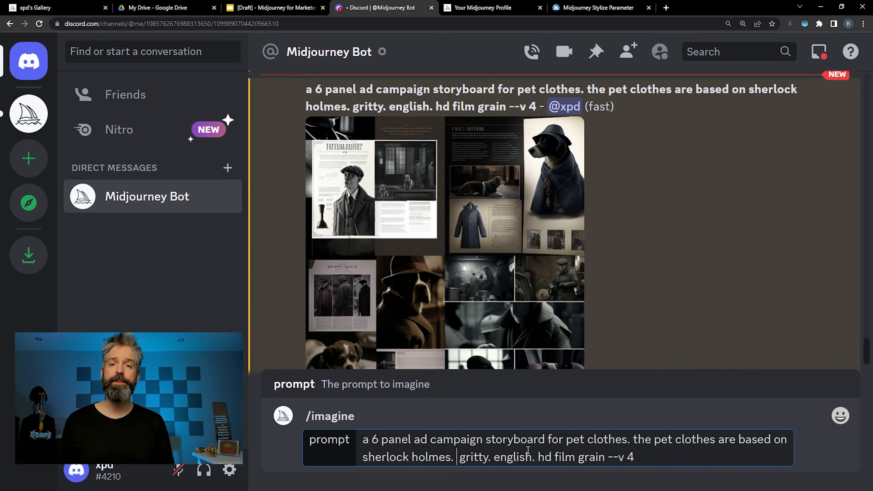
text(decorative font)
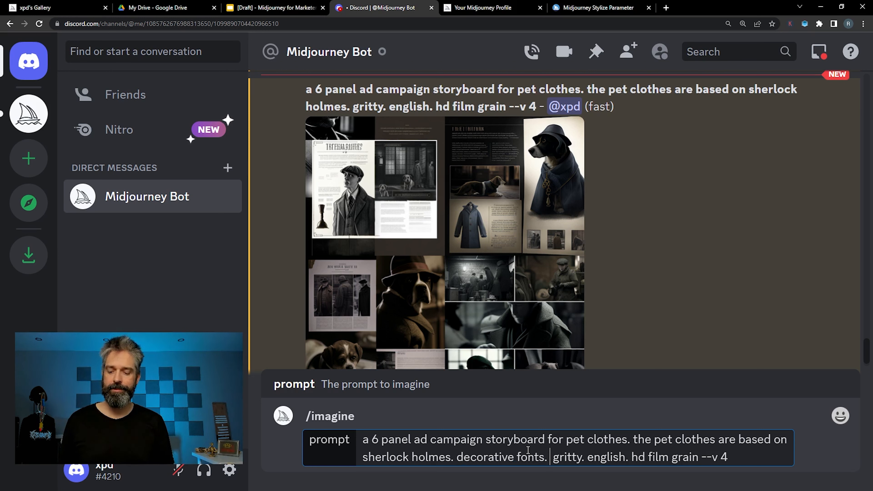
text(dog in treh)
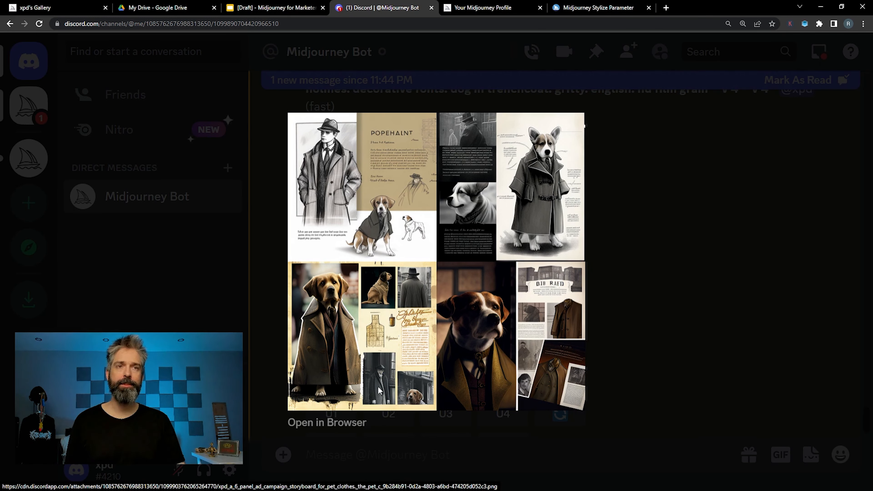
mouse_move(346, 326)
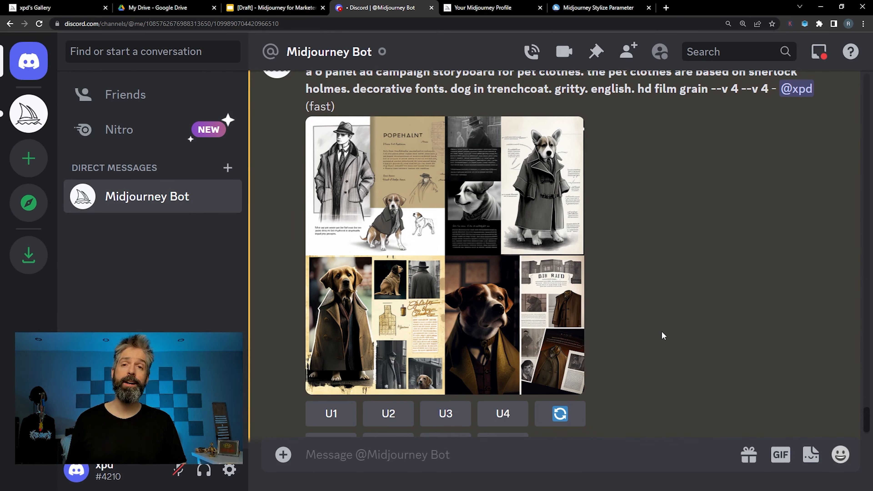
mouse_move(662, 337)
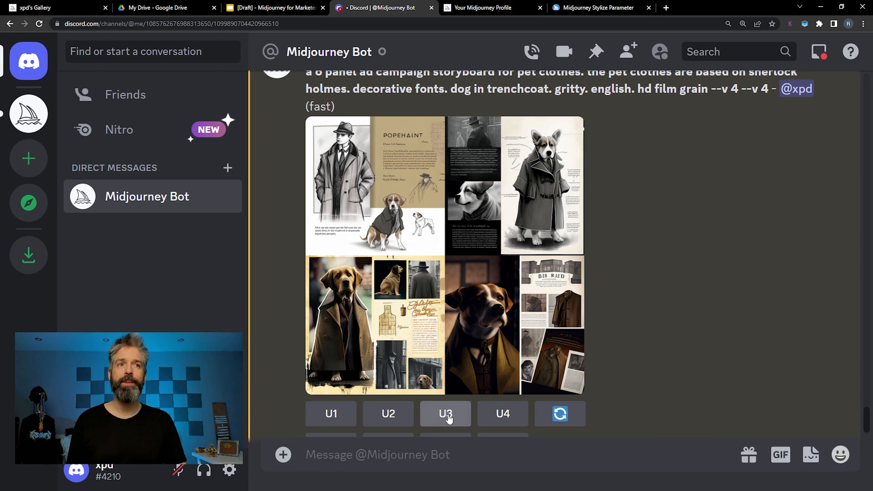
Upscale the third panel of the revised trenchcoat-dog storyboard grid with U3.
click(445, 414)
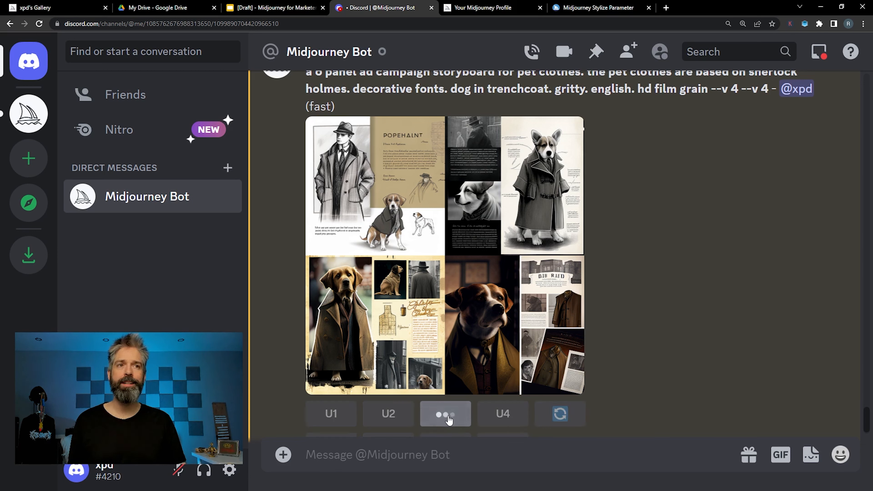
click(446, 414)
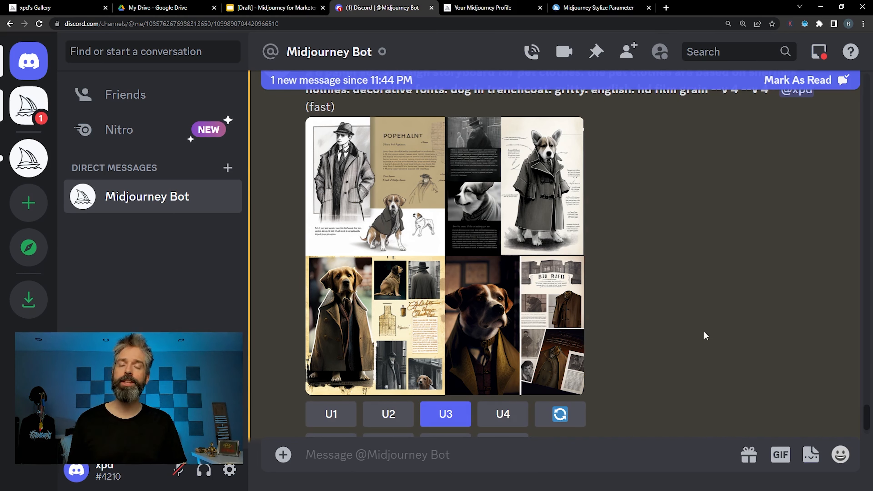